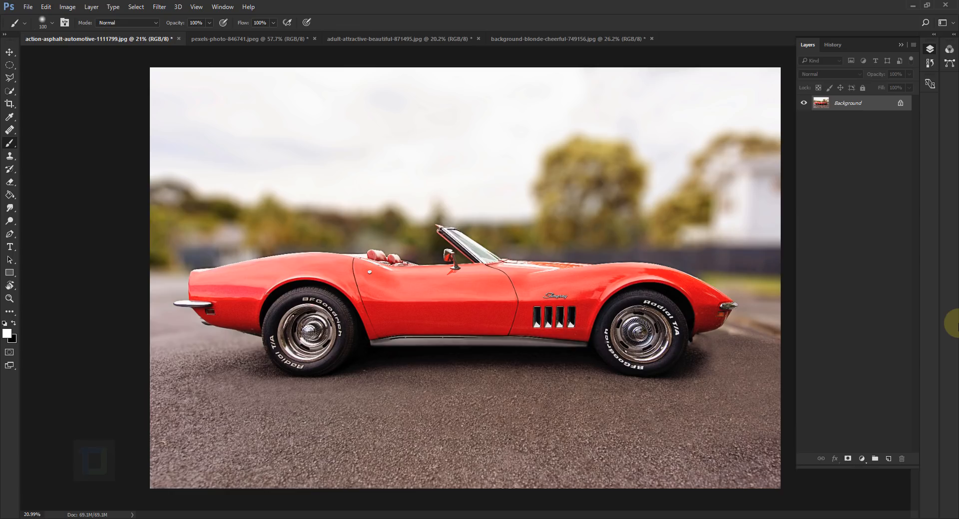
# Look through the man, glasses and sunglasses photos, then return to the red convertible
pyautogui.click(248, 39)
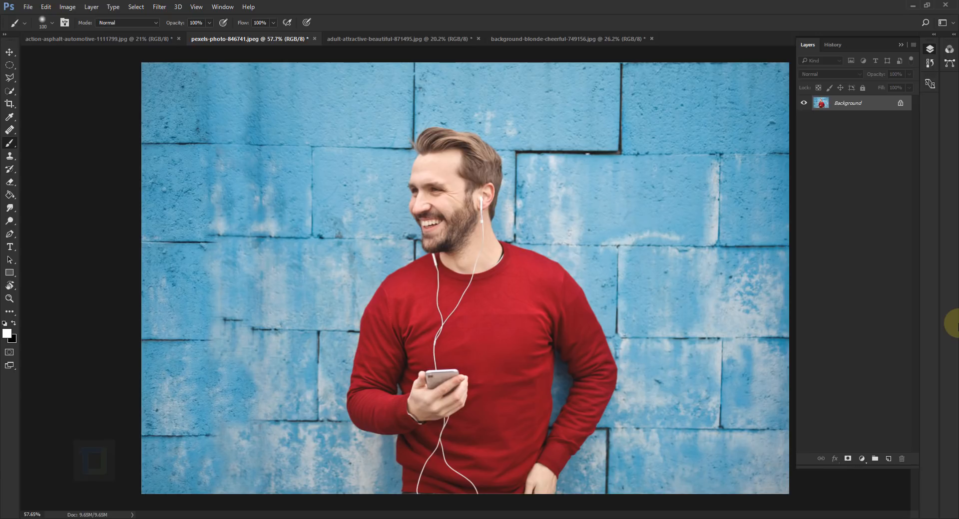
pyautogui.click(399, 39)
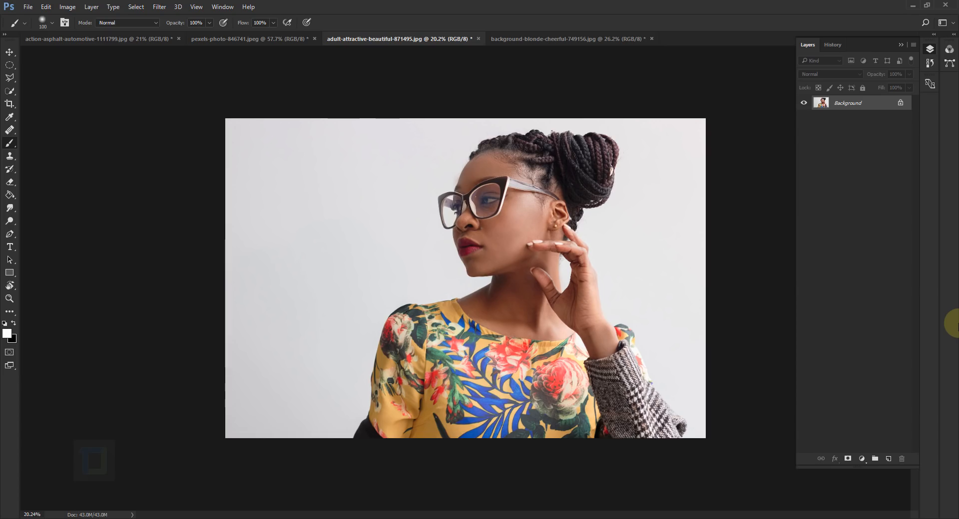
pyautogui.click(543, 39)
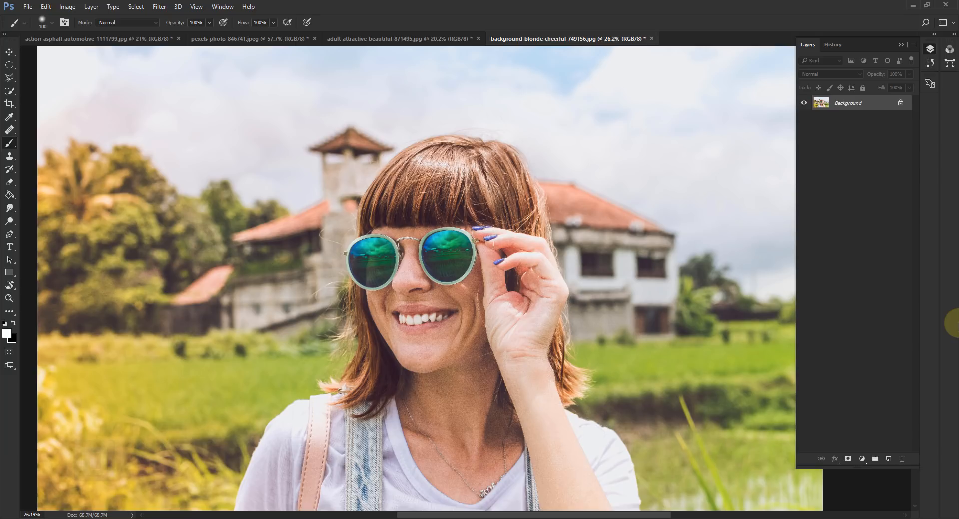
pyautogui.click(97, 39)
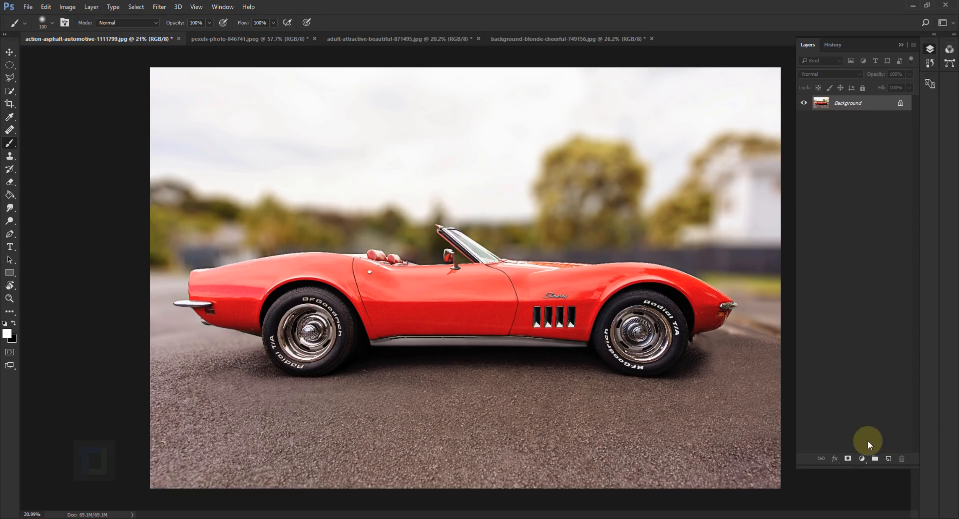
# Add a Selective Color layer on Reds with Cyan +100 and Magenta/Yellow tuned so the car turns purple-blue
pyautogui.click(849, 458)
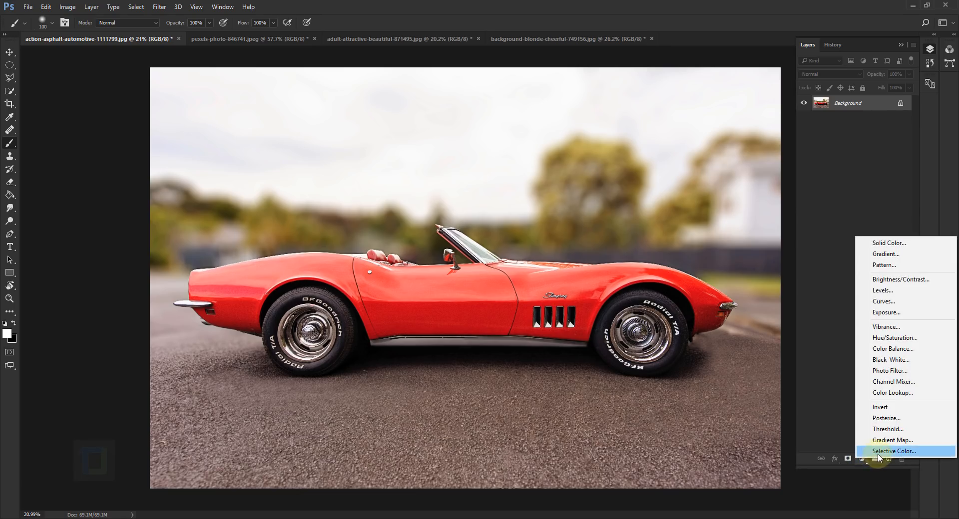
pyautogui.click(893, 451)
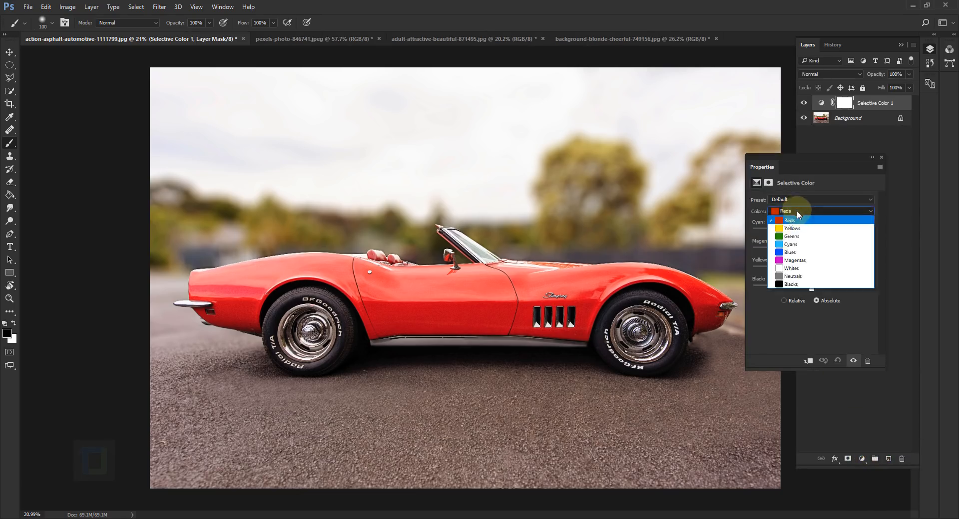
pyautogui.click(789, 220)
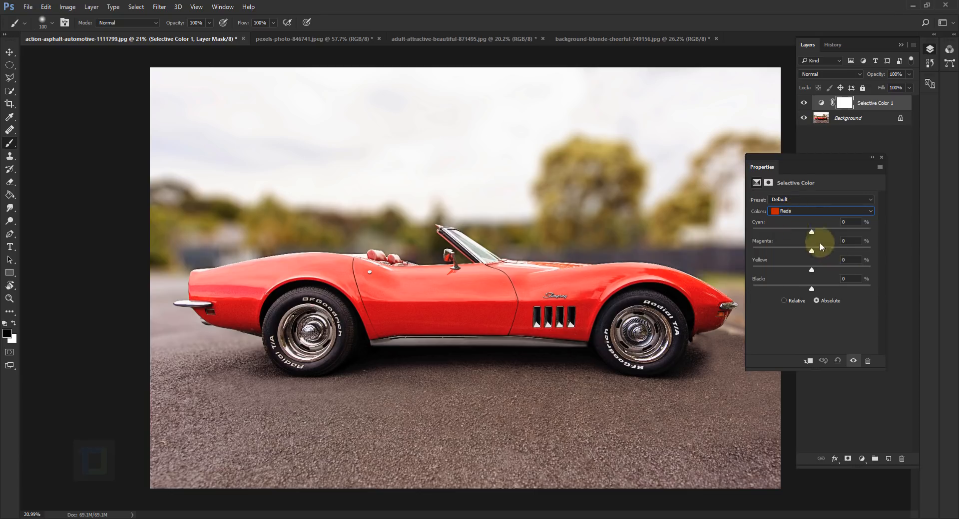
pyautogui.moveTo(812, 233); pyautogui.dragTo(803, 233)
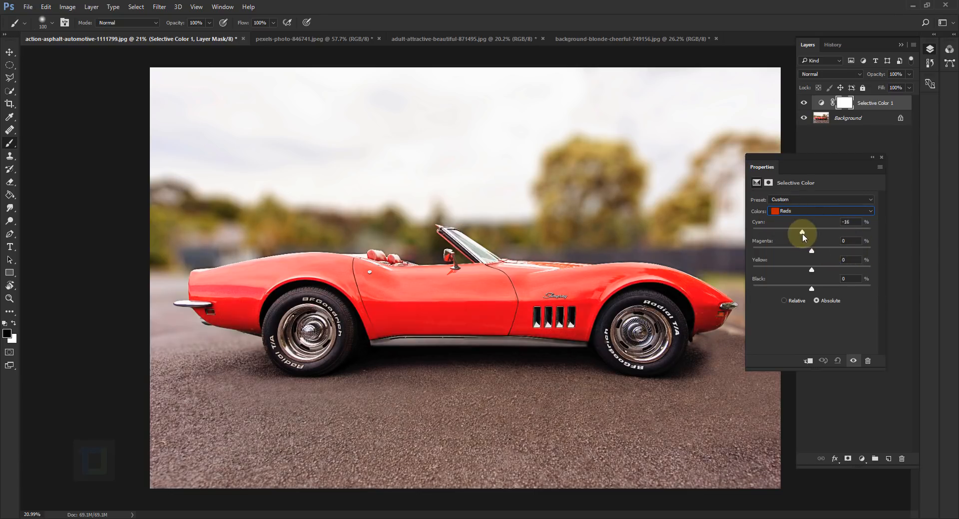
pyautogui.moveTo(802, 233); pyautogui.dragTo(870, 232)
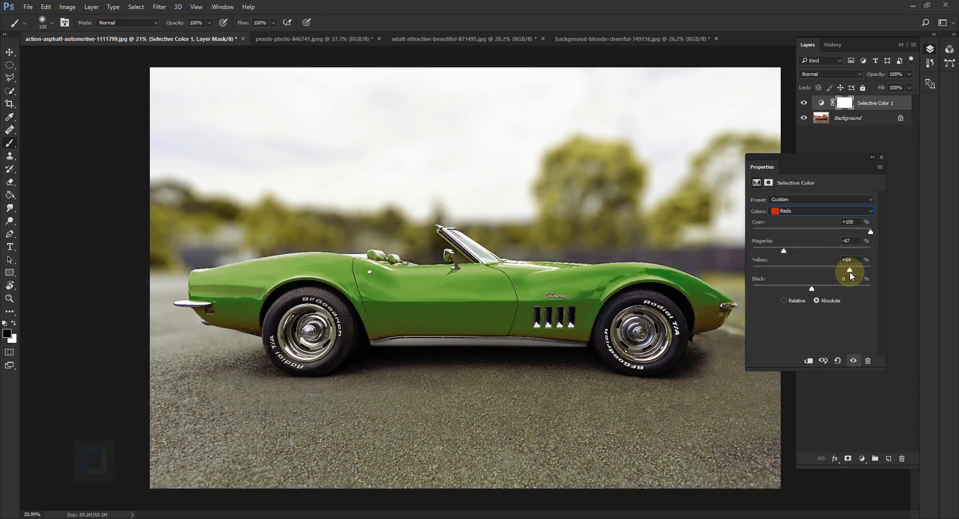
pyautogui.moveTo(849, 271); pyautogui.dragTo(783, 270)
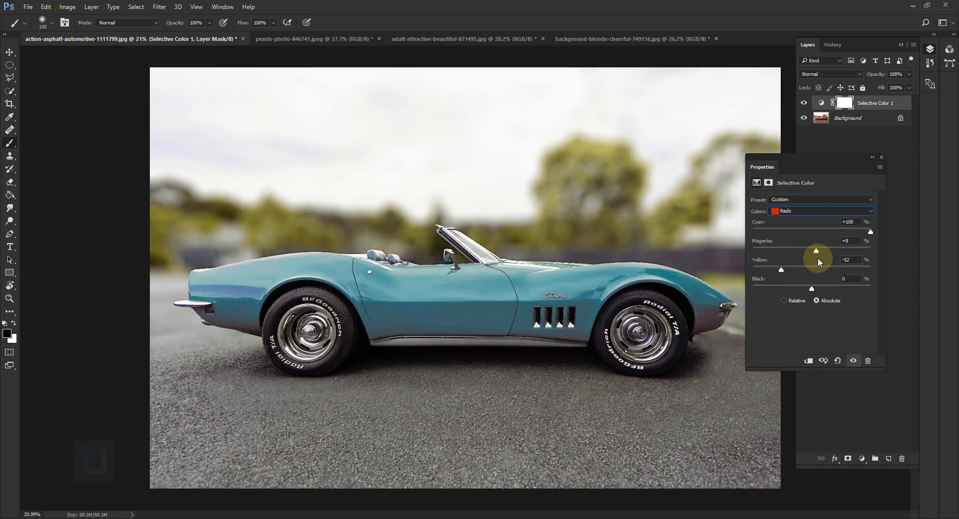
pyautogui.moveTo(816, 251); pyautogui.dragTo(810, 251)
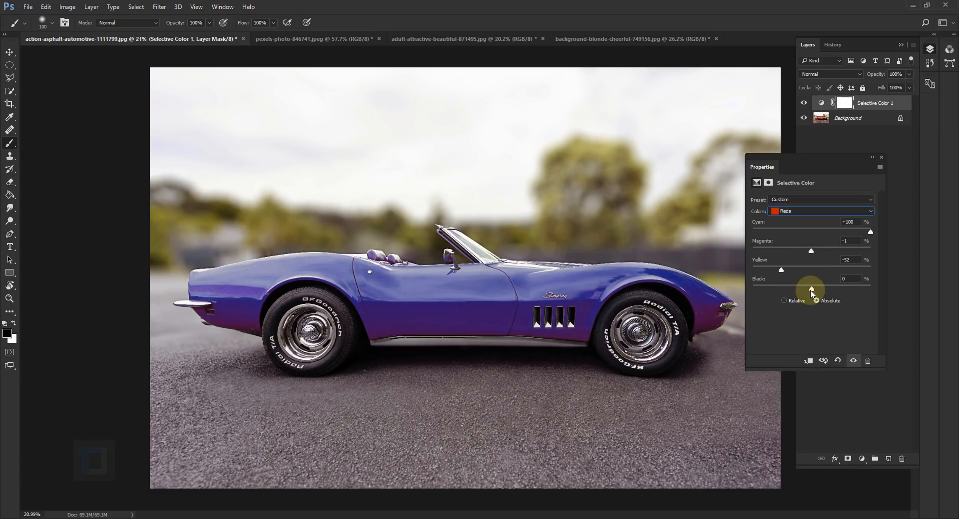
pyautogui.moveTo(810, 288); pyautogui.dragTo(783, 288)
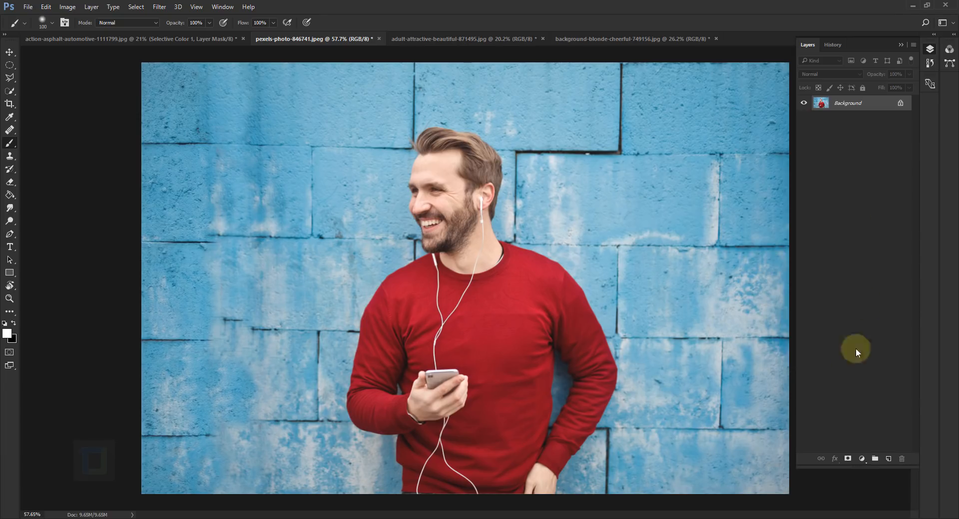
pyautogui.click(861, 459)
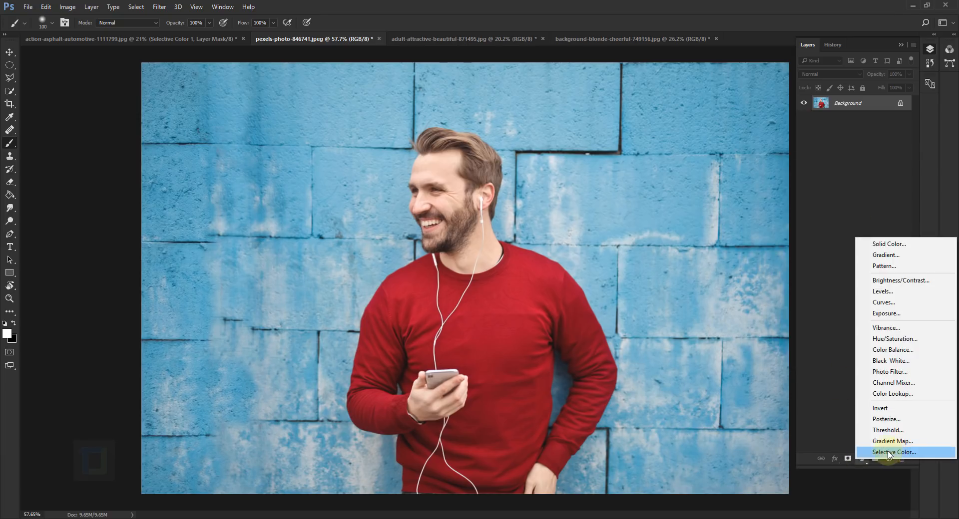
pyautogui.click(892, 453)
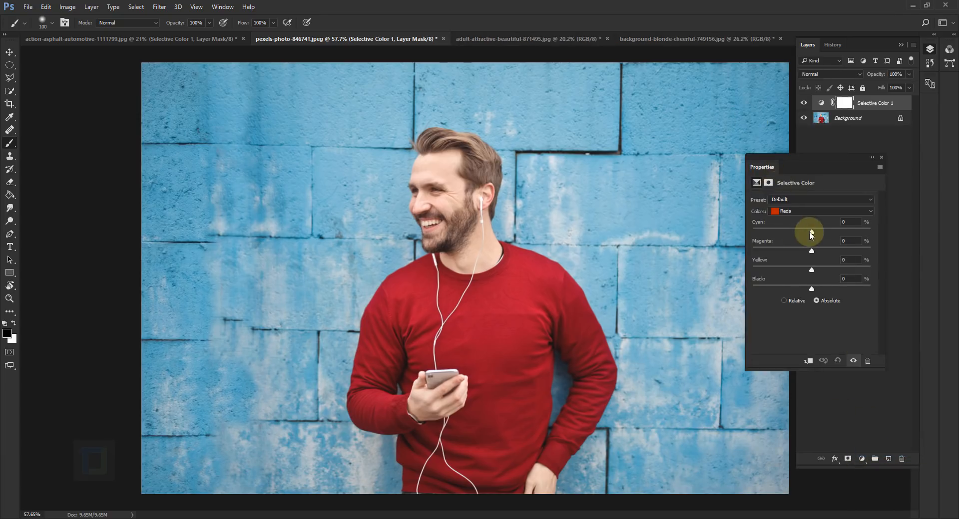
pyautogui.moveTo(812, 234); pyautogui.dragTo(830, 233)
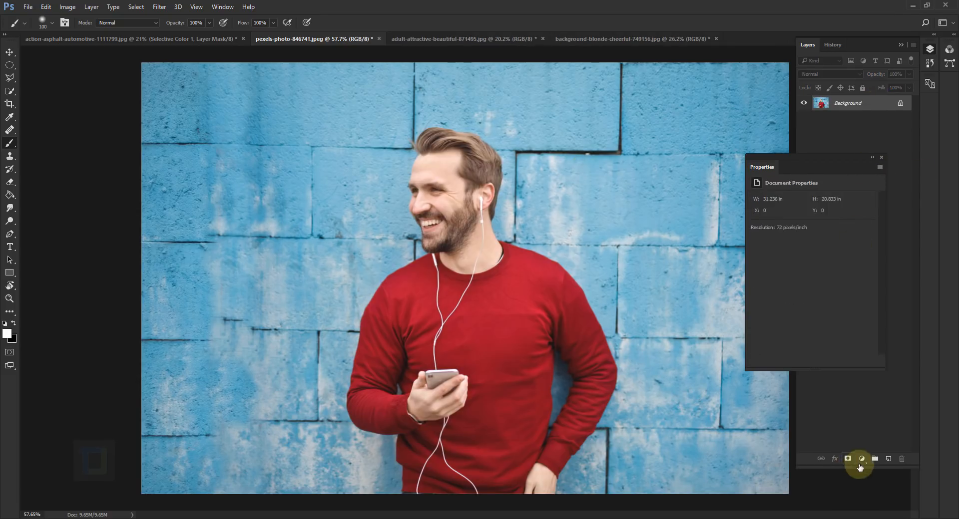
# Add a Hue/Saturation layer on Reds and widen the colour range covering the sweater
pyautogui.click(848, 458)
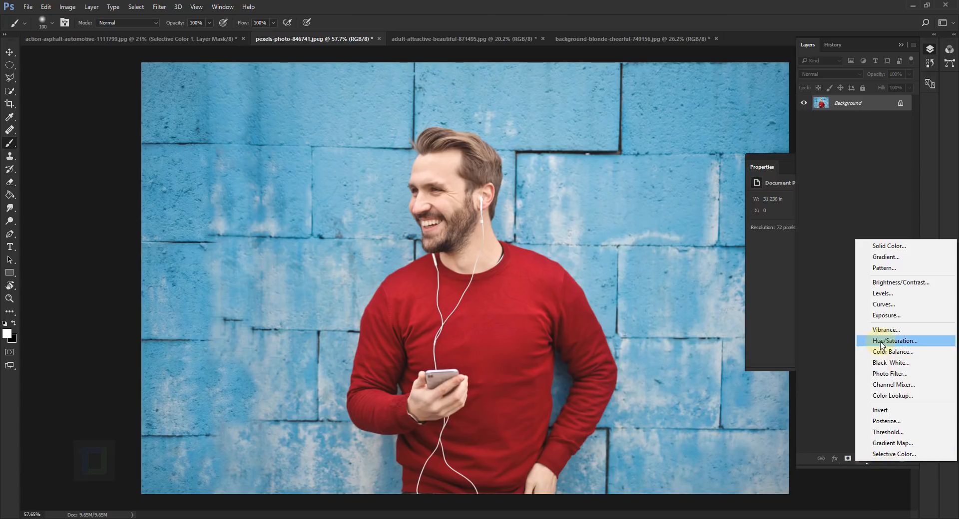
pyautogui.click(893, 340)
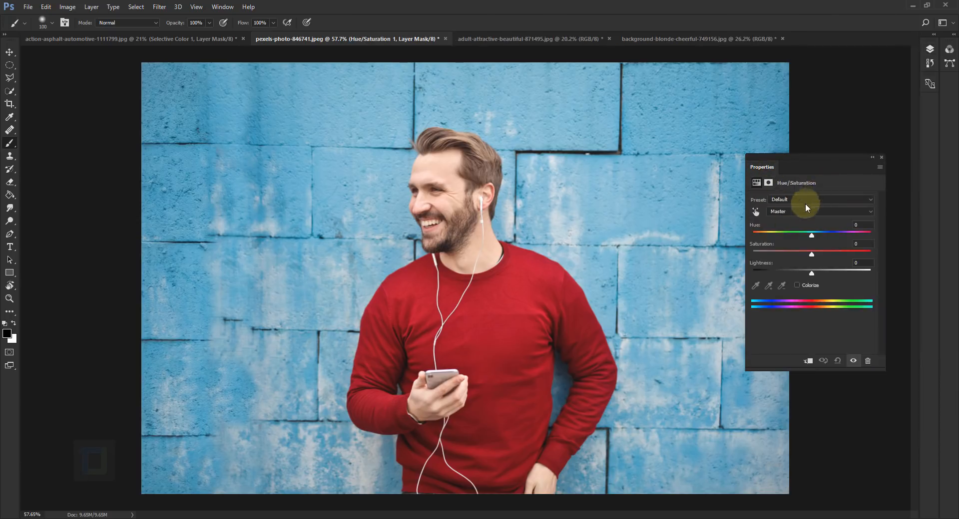
pyautogui.click(820, 211)
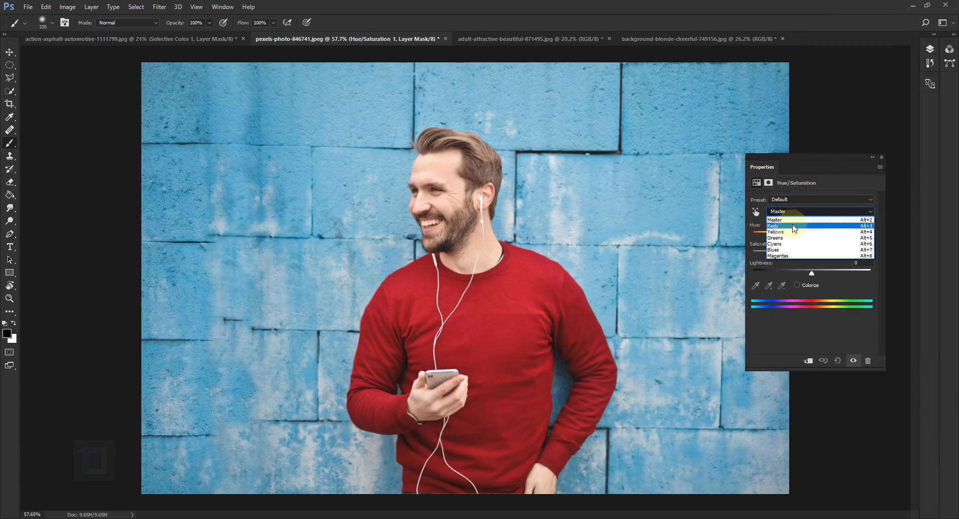
pyautogui.click(789, 226)
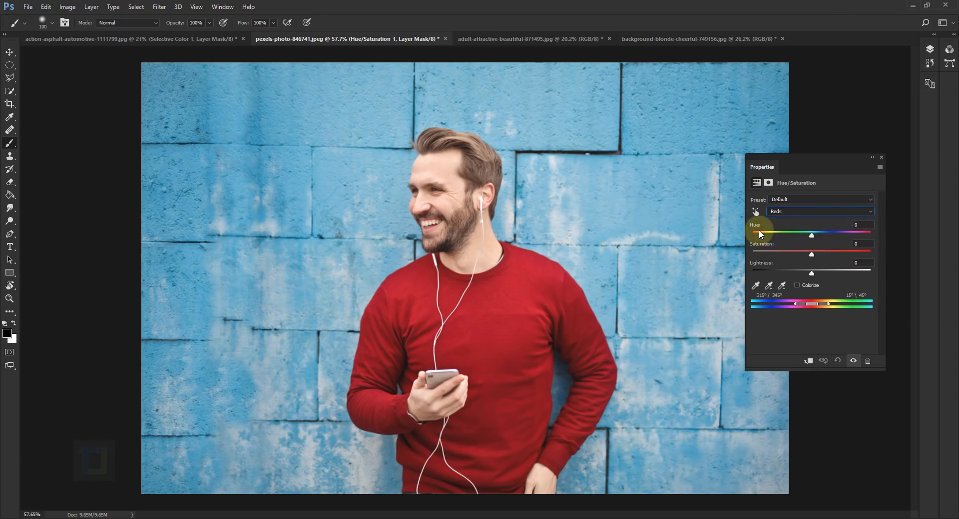
pyautogui.moveTo(811, 236); pyautogui.dragTo(777, 236)
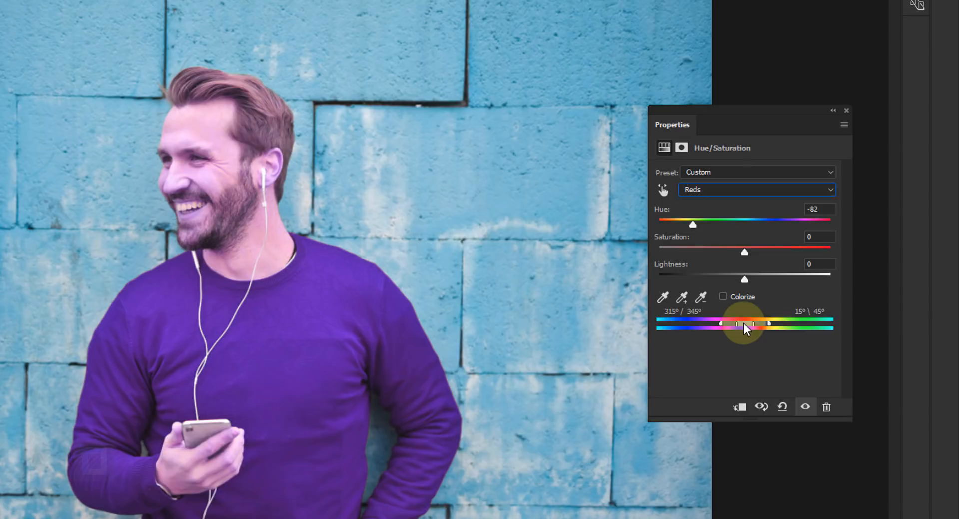
pyautogui.moveTo(743, 324); pyautogui.dragTo(728, 325)
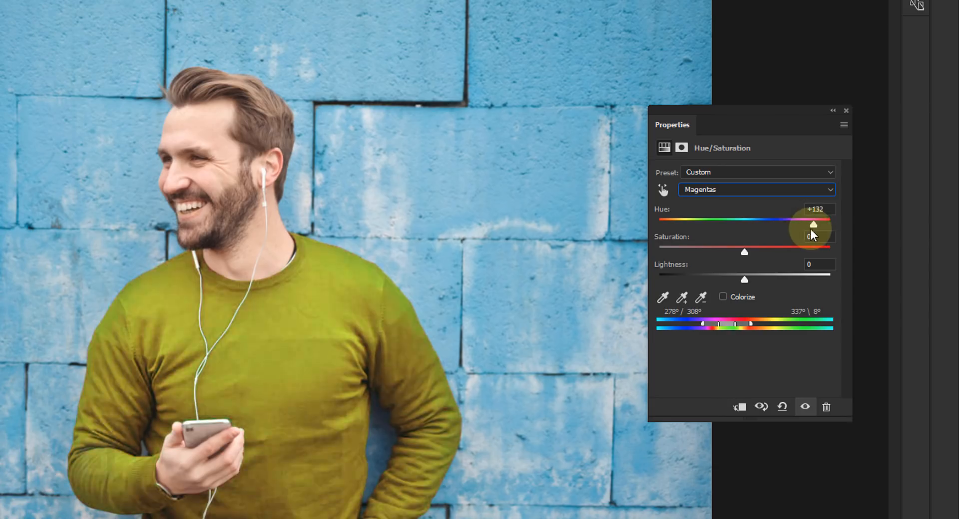
# Settle the sweater at Hue +76, Saturation -22, Lightness +12 for a warm brown
pyautogui.moveTo(814, 224); pyautogui.dragTo(793, 225)
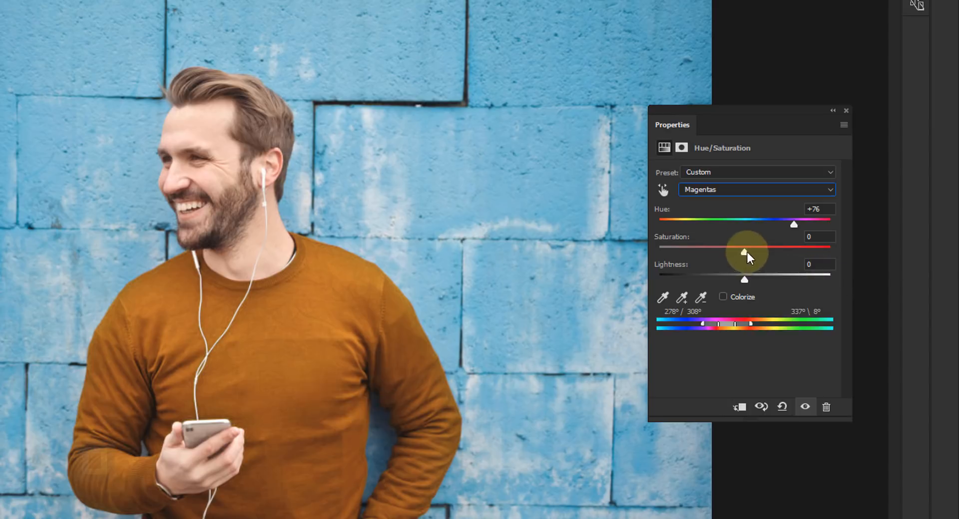
pyautogui.moveTo(744, 249); pyautogui.dragTo(730, 248)
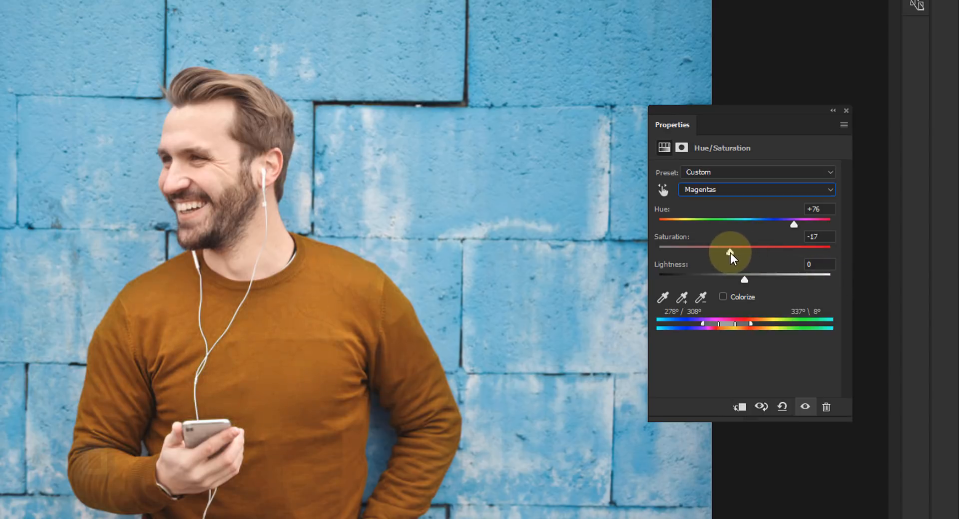
pyautogui.moveTo(744, 280); pyautogui.dragTo(759, 279)
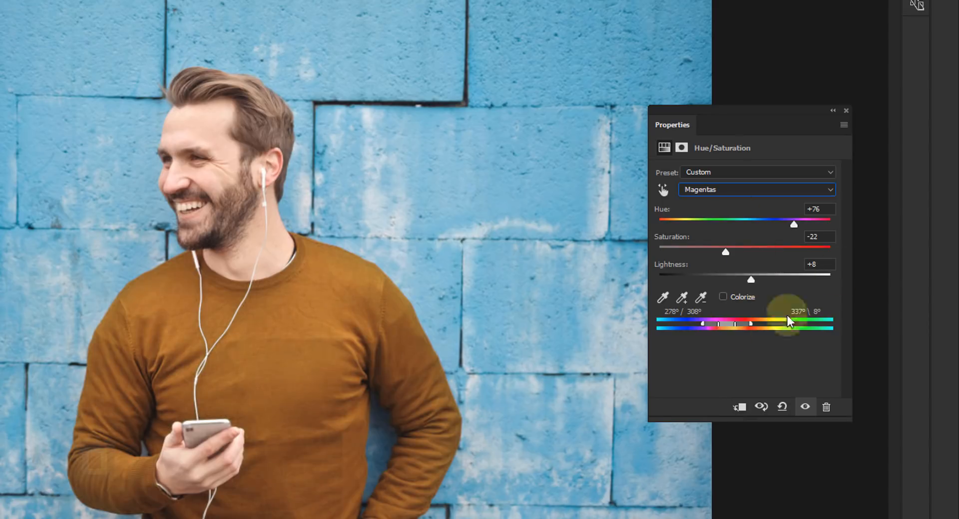
pyautogui.moveTo(750, 280); pyautogui.dragTo(757, 280)
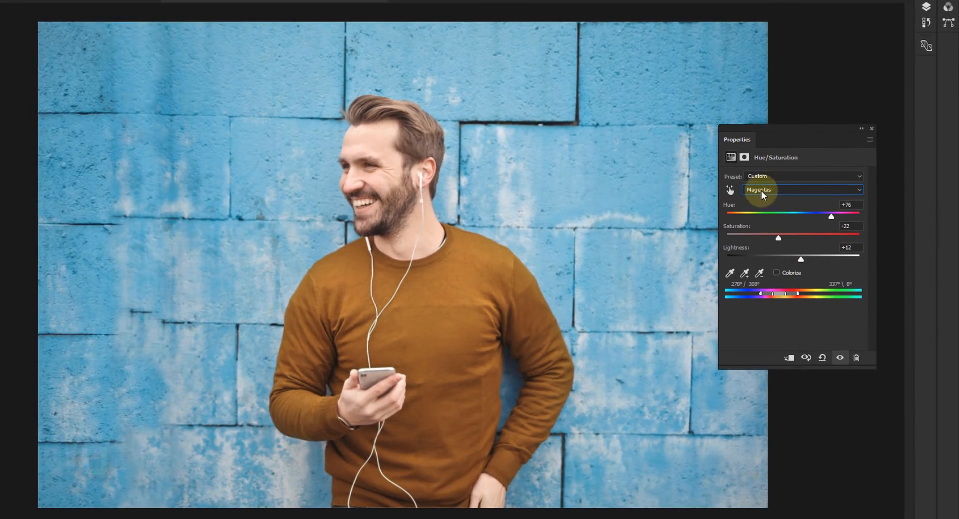
# Shift the Cyans range to Hue about +43 with slightly lower Saturation and Lightness, muting the wall to purple-blue
pyautogui.click(802, 190)
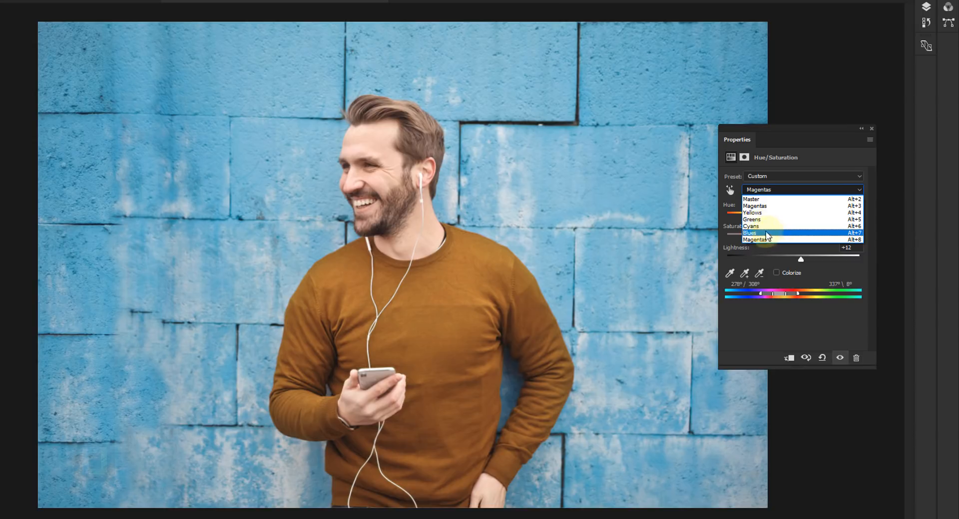
pyautogui.click(750, 233)
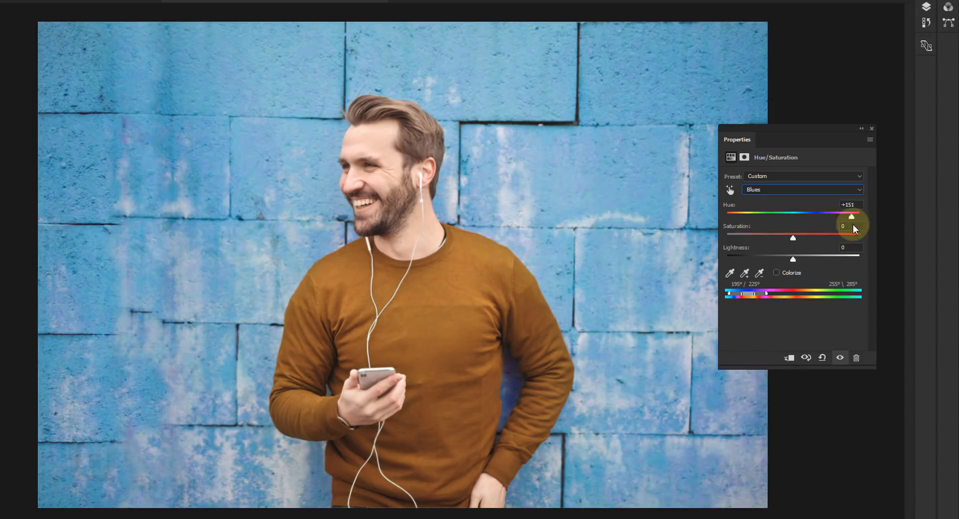
pyautogui.moveTo(851, 217); pyautogui.dragTo(815, 217)
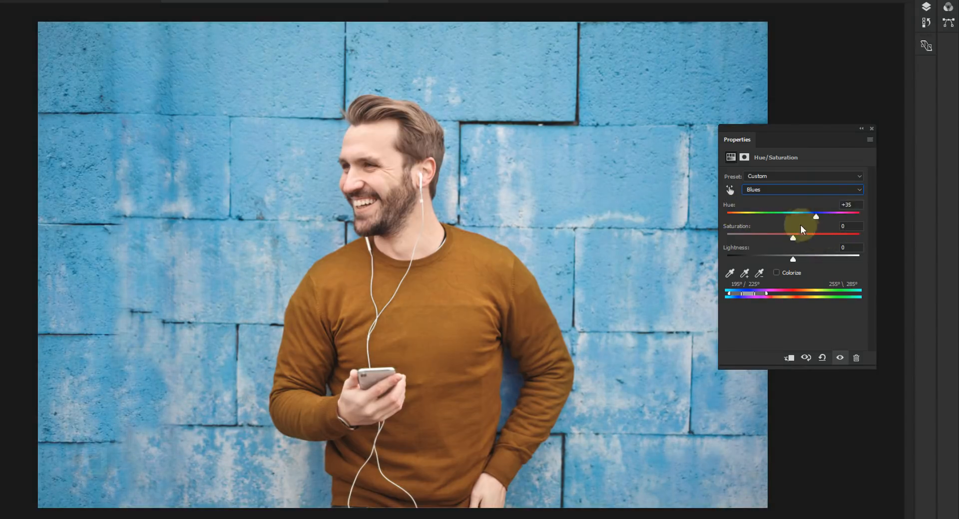
pyautogui.click(802, 189)
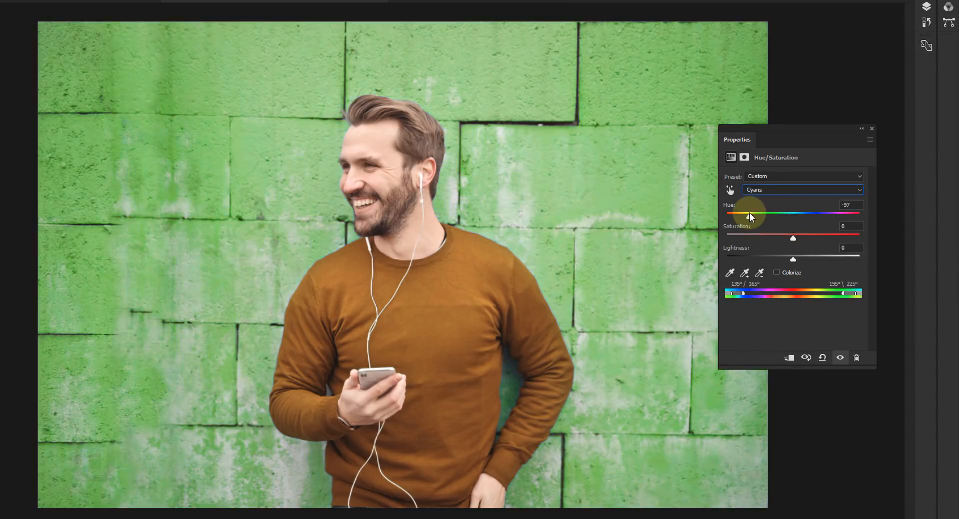
pyautogui.moveTo(743, 216); pyautogui.dragTo(816, 215)
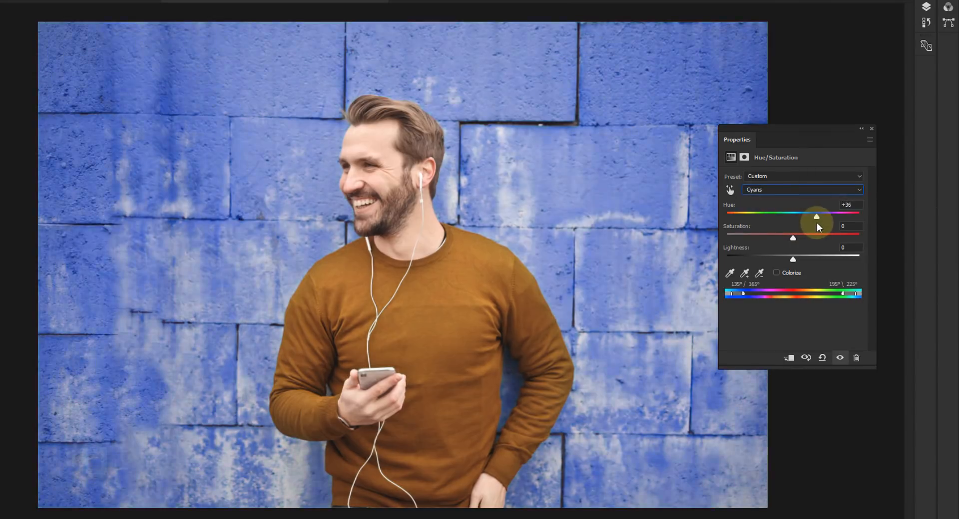
pyautogui.moveTo(817, 216); pyautogui.dragTo(832, 216)
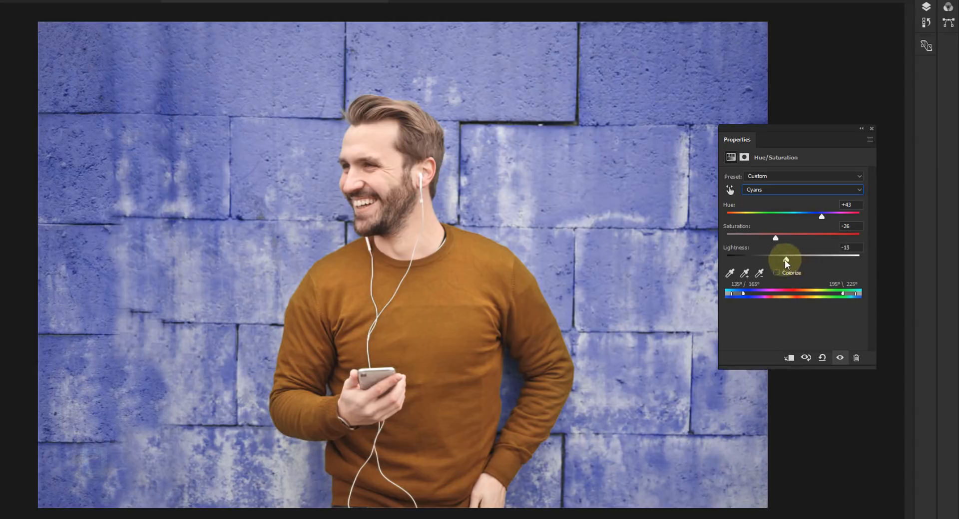
pyautogui.moveTo(787, 262); pyautogui.dragTo(807, 261)
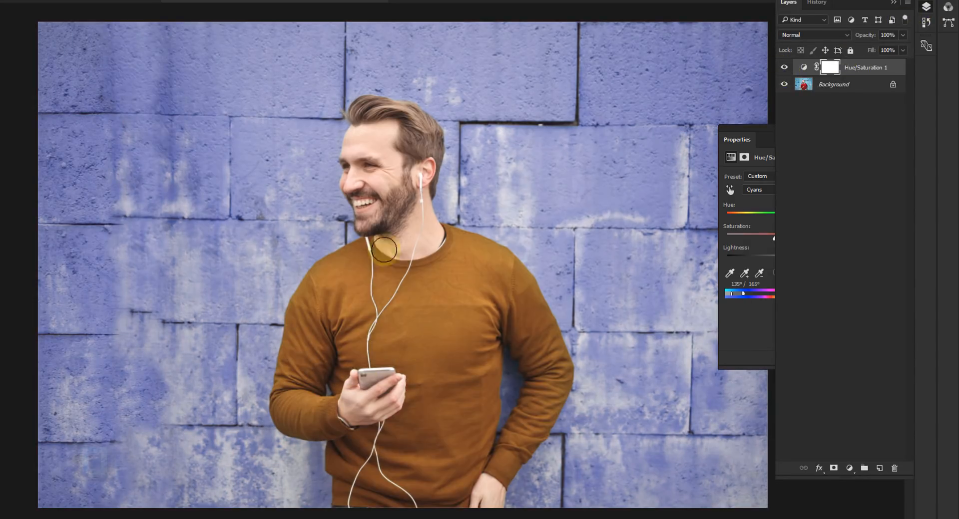
pyautogui.moveTo(450, 262)
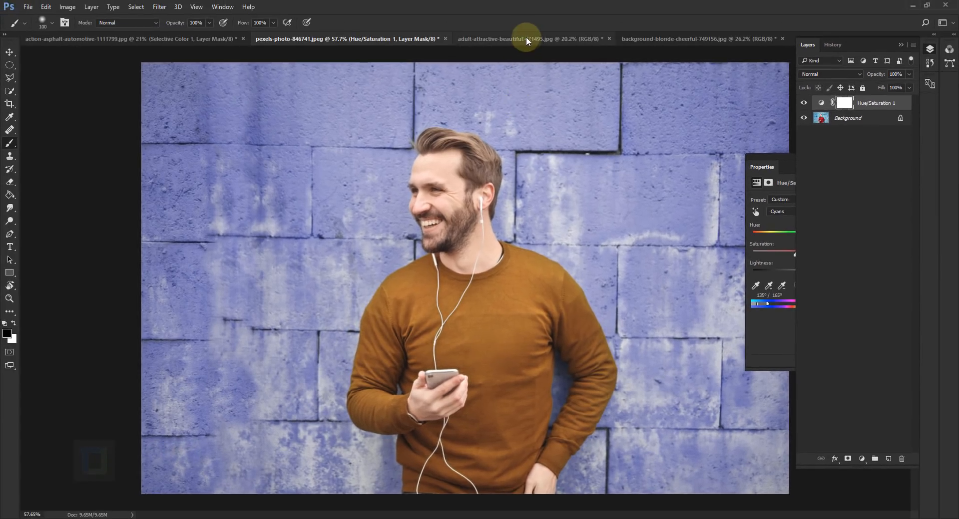
# Switch to the woman-in-glasses photo, trial a Selective Color Blues adjustment, then delete that layer
pyautogui.click(529, 39)
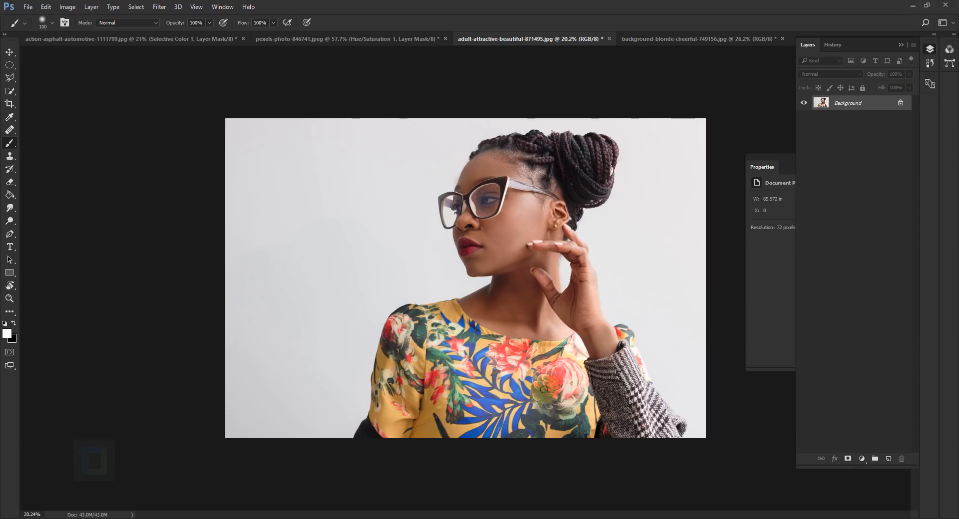
pyautogui.click(862, 459)
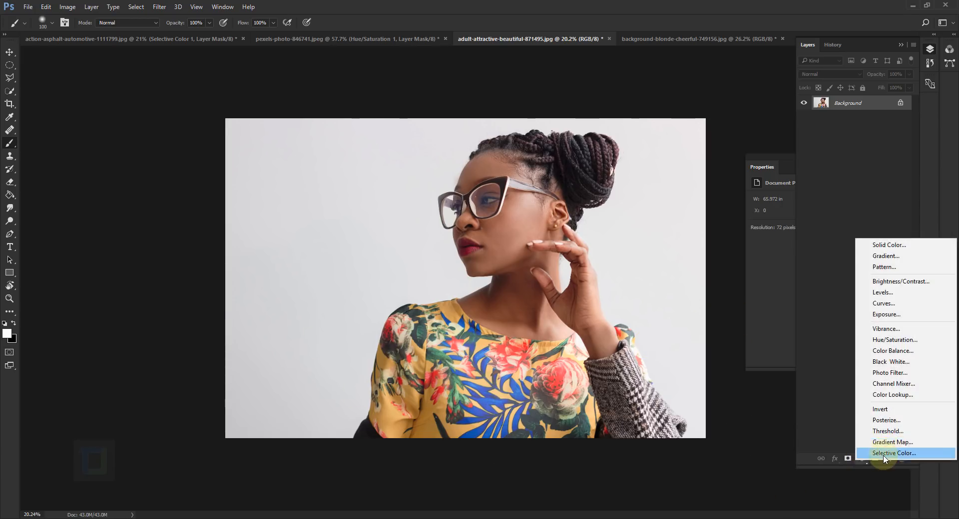
pyautogui.click(893, 454)
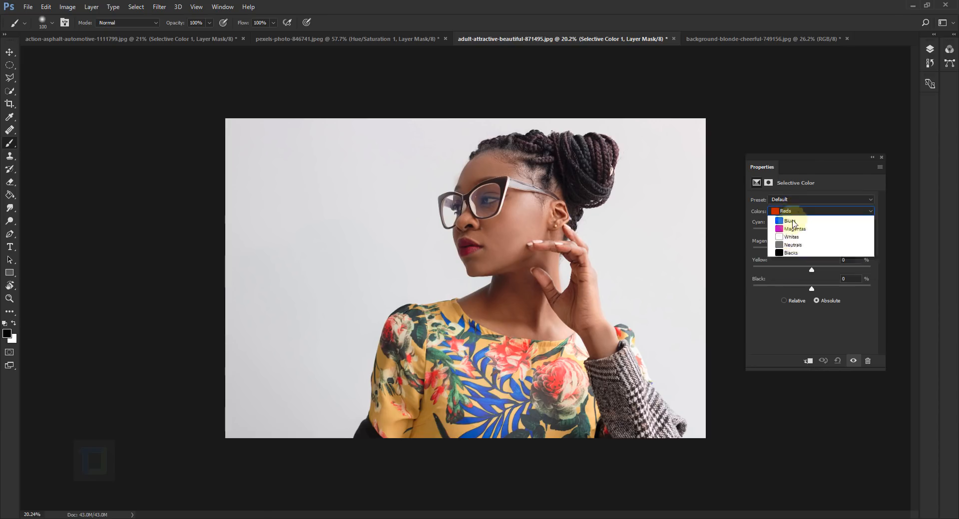
pyautogui.click(790, 221)
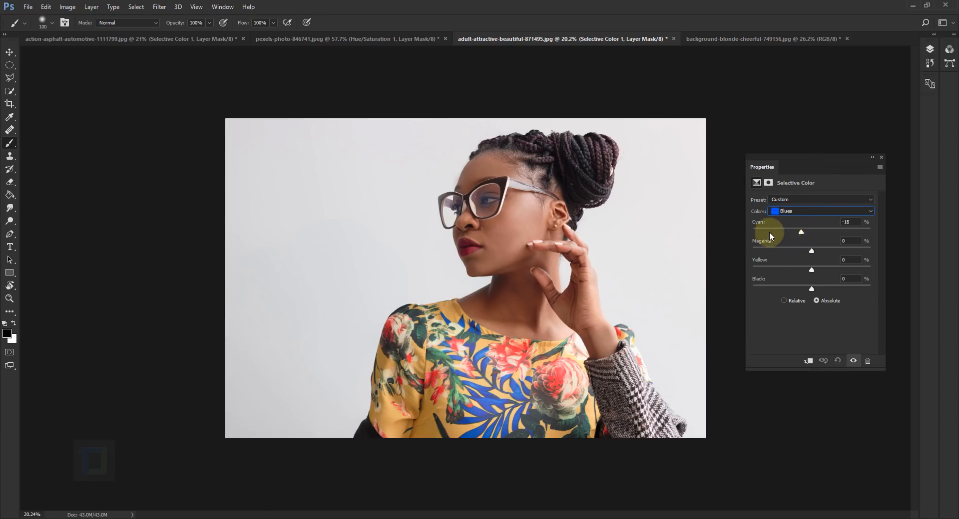
pyautogui.moveTo(800, 232); pyautogui.dragTo(855, 232)
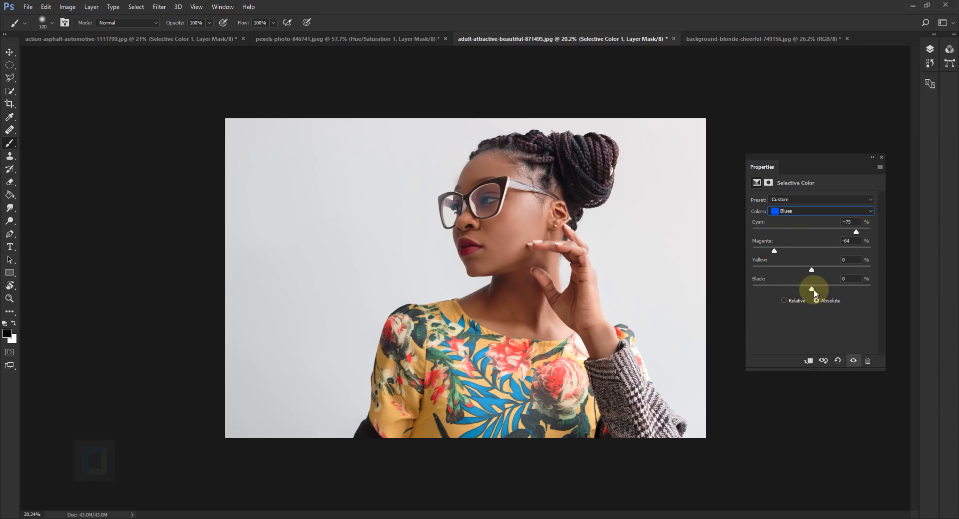
pyautogui.moveTo(813, 288); pyautogui.dragTo(836, 288)
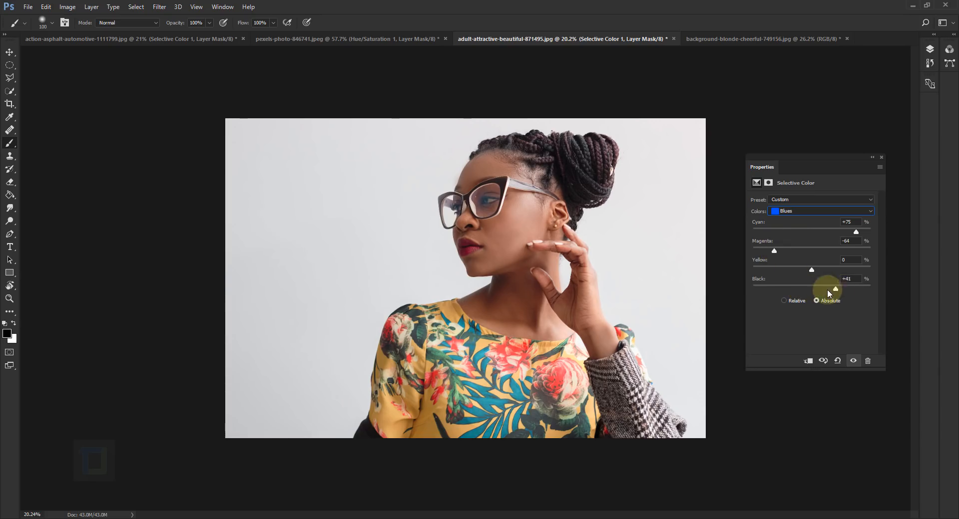
pyautogui.moveTo(836, 288); pyautogui.dragTo(792, 287)
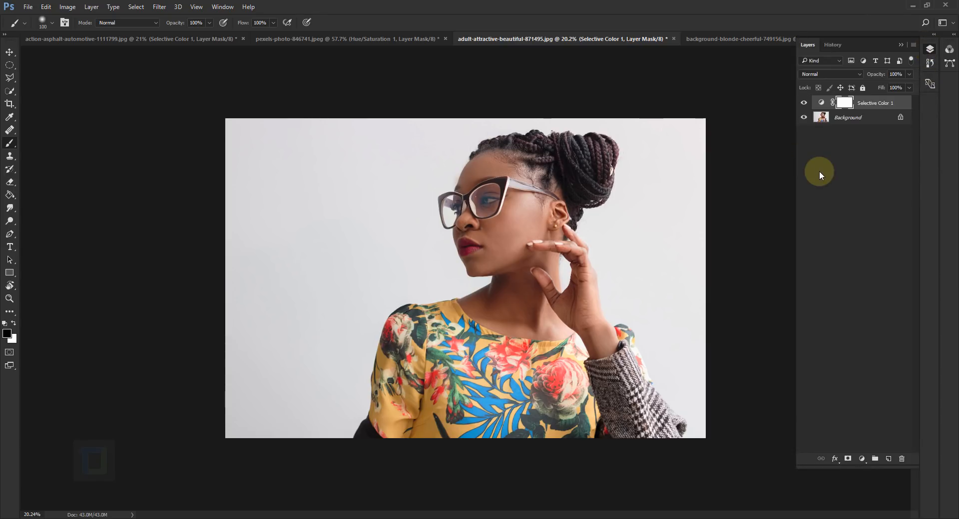
pyautogui.click(848, 459)
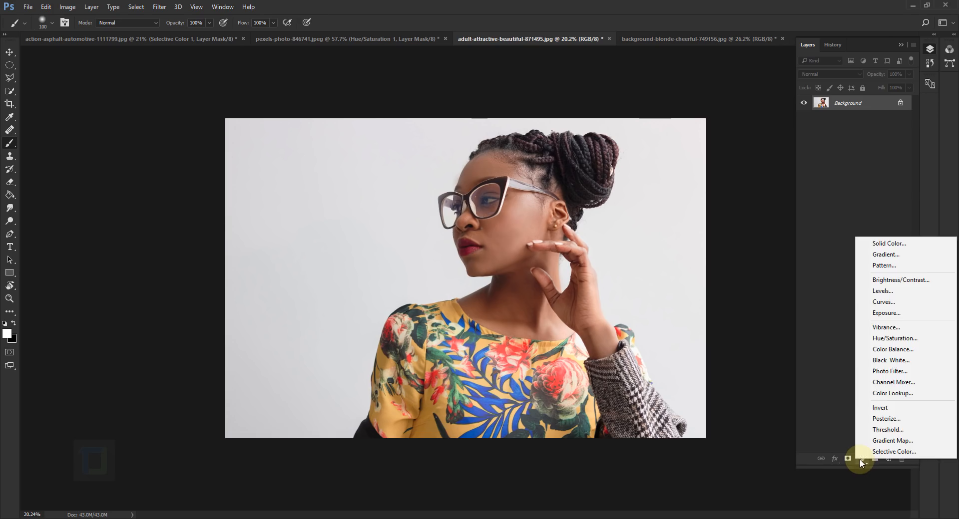
# Add a Hue/Saturation layer and drag the Yellows Hue to about -140 so the dress turns pink
pyautogui.click(894, 339)
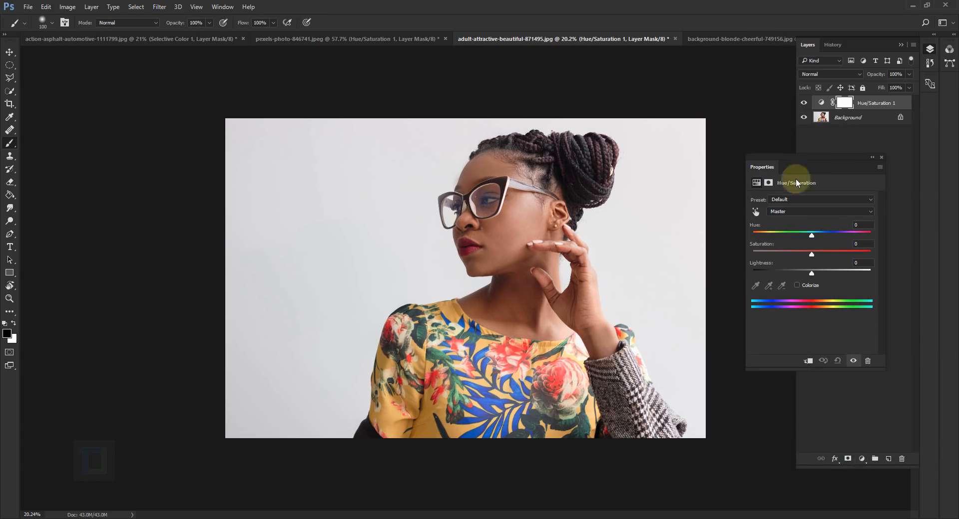
pyautogui.click(819, 211)
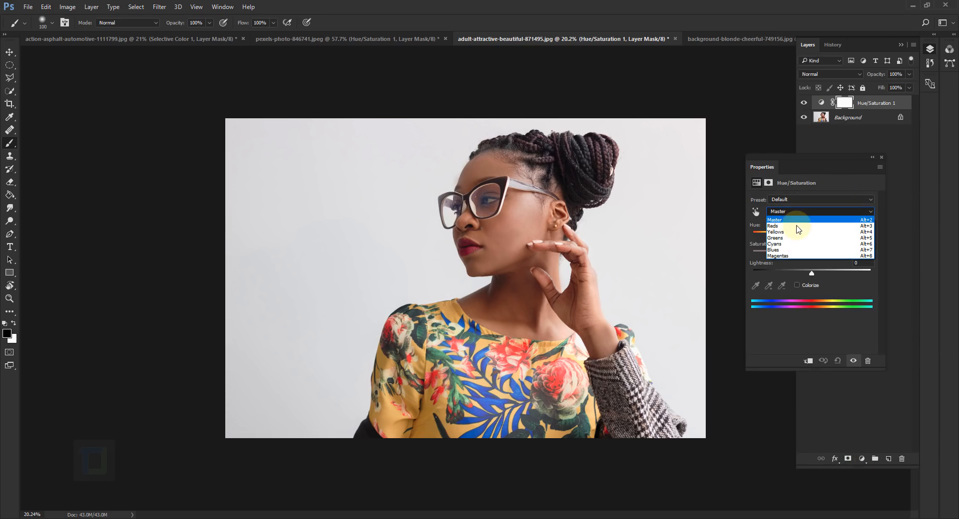
pyautogui.click(775, 232)
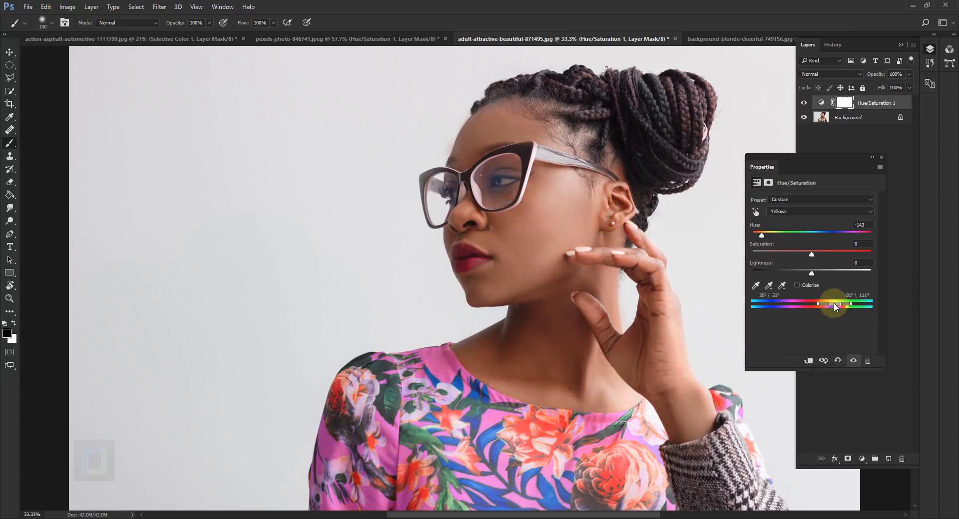
pyautogui.moveTo(830, 304); pyautogui.dragTo(834, 303)
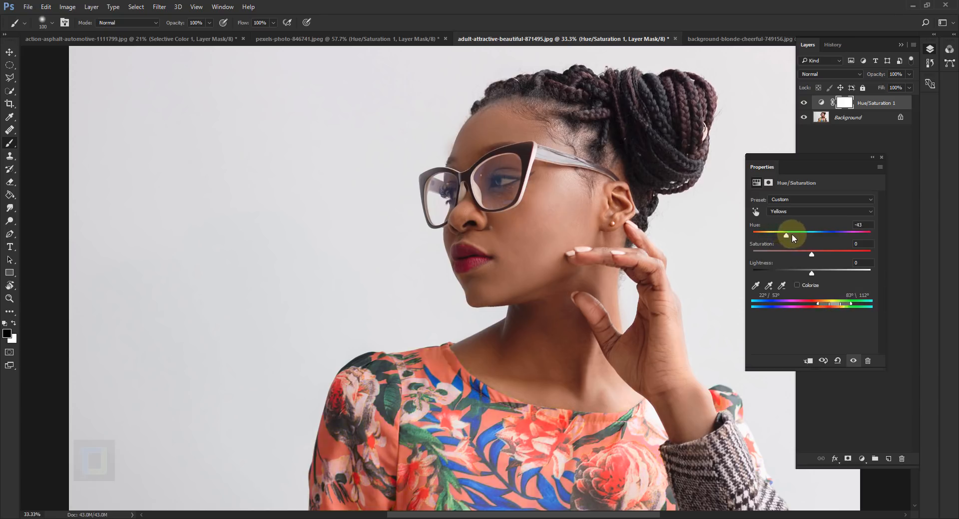
pyautogui.moveTo(786, 236); pyautogui.dragTo(765, 235)
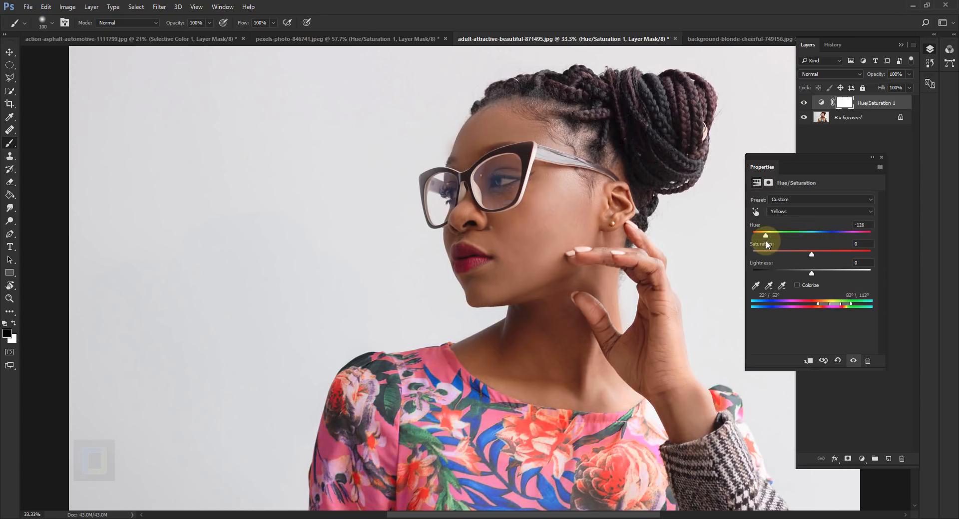
pyautogui.moveTo(766, 237); pyautogui.dragTo(764, 237)
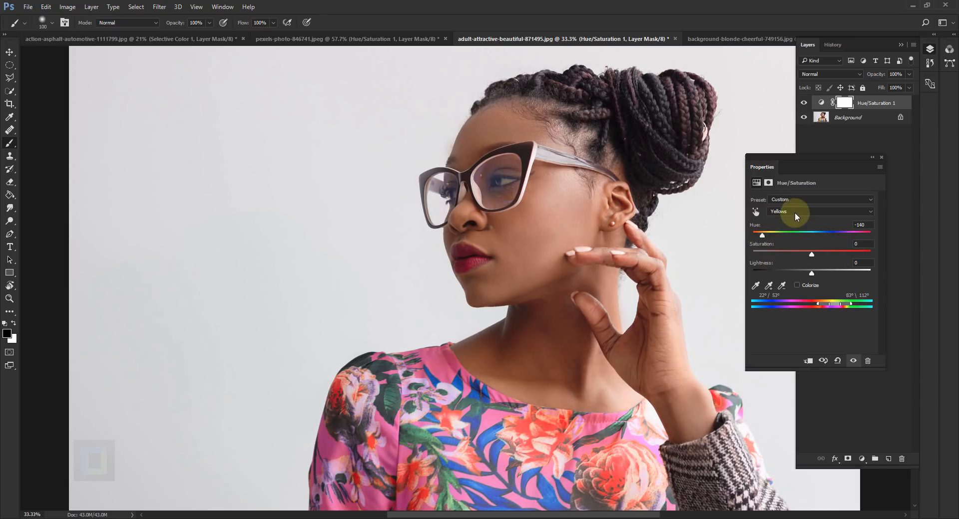
# Set Blues to Hue -44, Saturation -9, Lightness -23 for deep teal leaves and collapse Properties
pyautogui.scroll(-3)
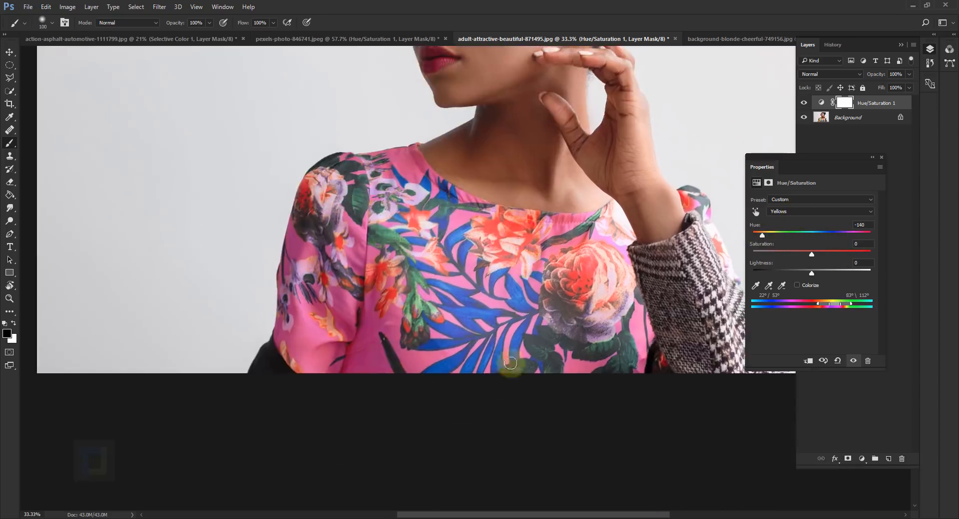
pyautogui.click(819, 211)
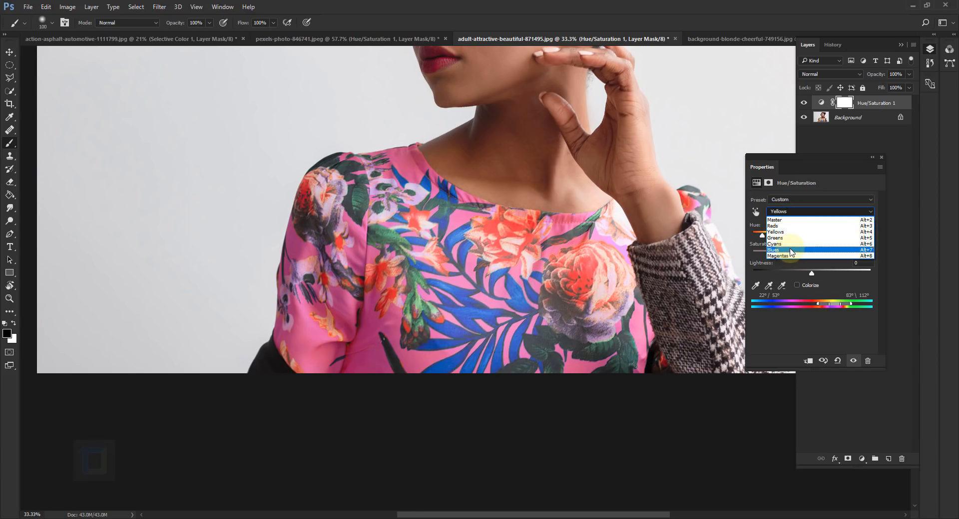
pyautogui.click(774, 250)
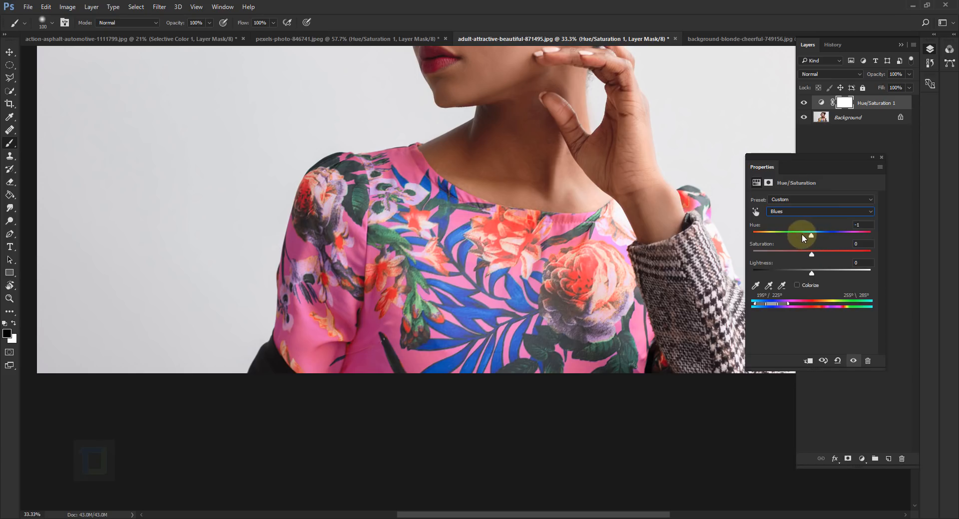
pyautogui.moveTo(810, 237); pyautogui.dragTo(794, 237)
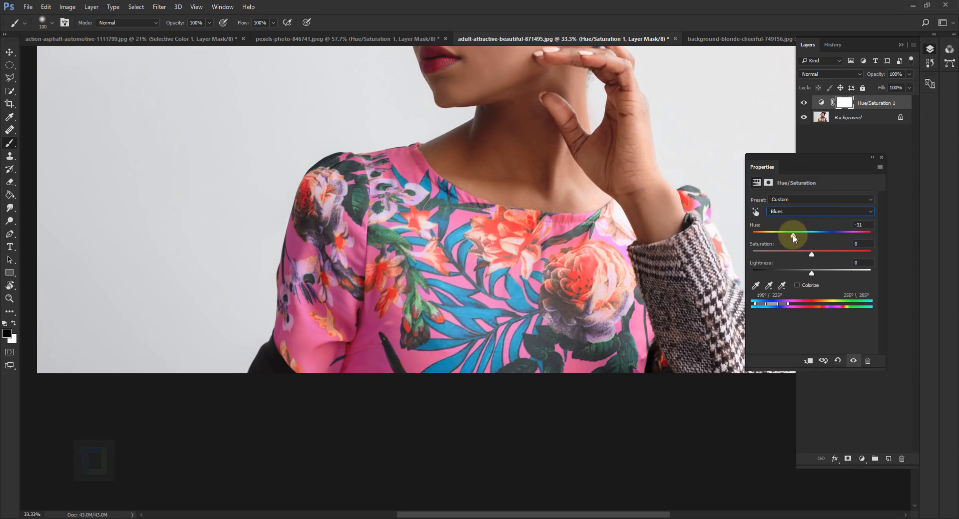
pyautogui.moveTo(812, 254); pyautogui.dragTo(804, 255)
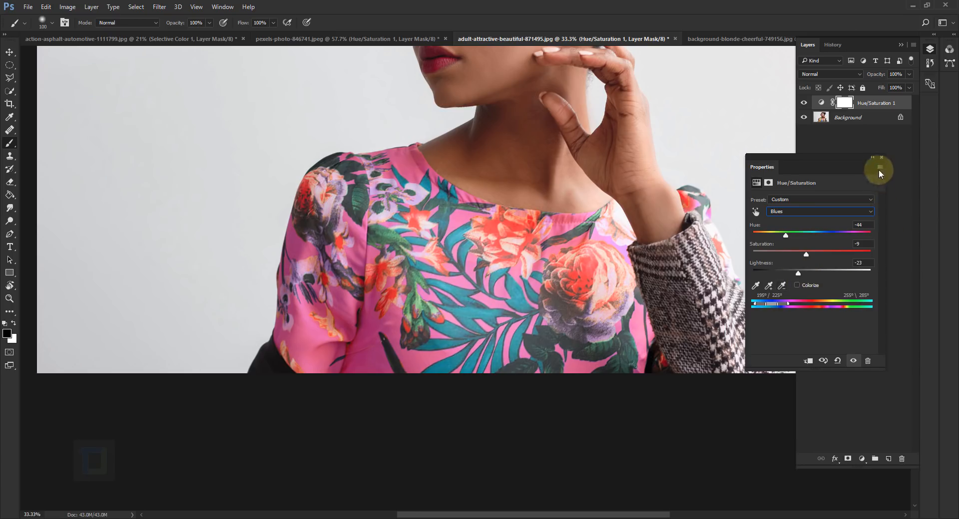
pyautogui.click(803, 102)
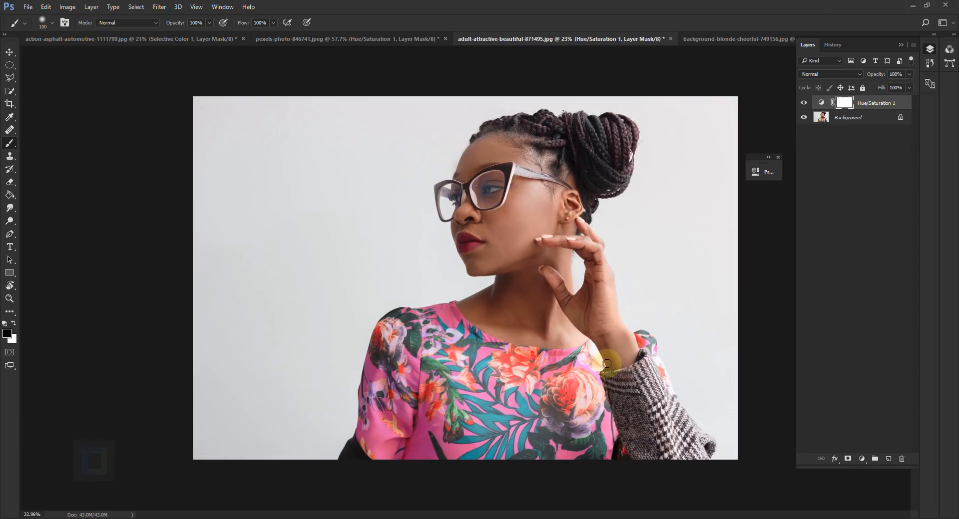
pyautogui.moveTo(696, 47)
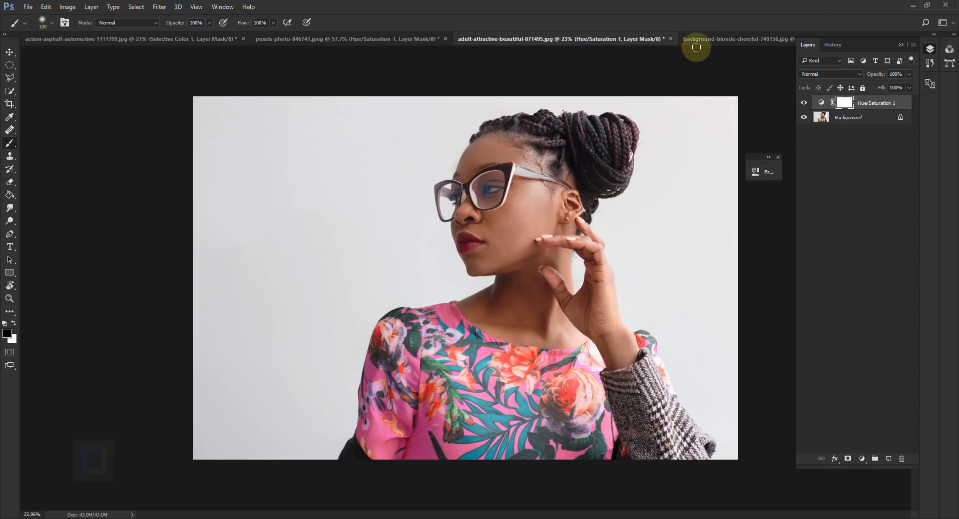
# Switch to the sunglasses photo and add a default Hue/Saturation adjustment layer over it
pyautogui.click(734, 39)
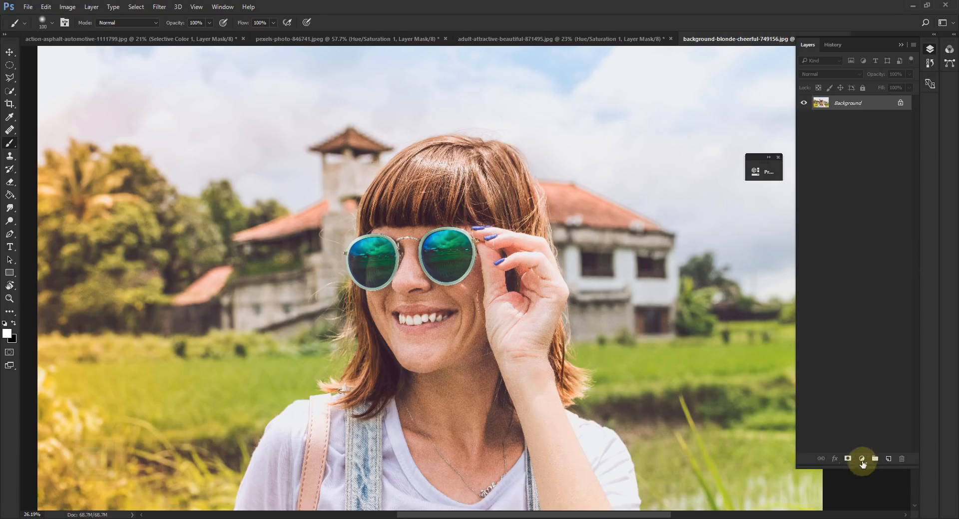
pyautogui.click(862, 458)
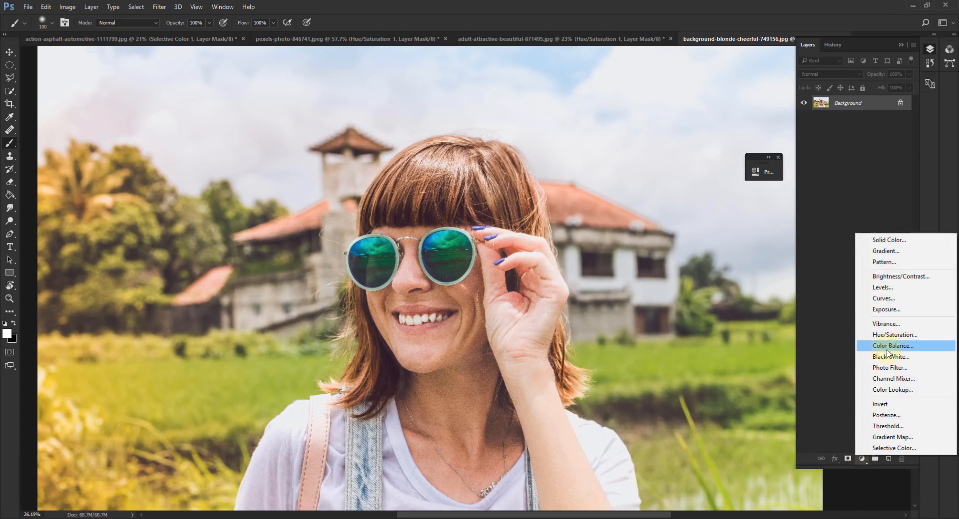
pyautogui.click(895, 335)
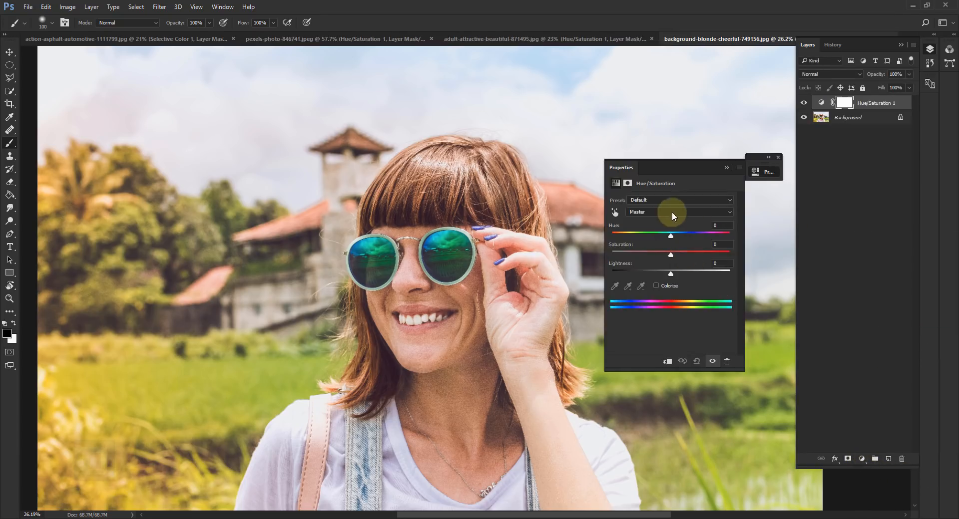
pyautogui.click(680, 211)
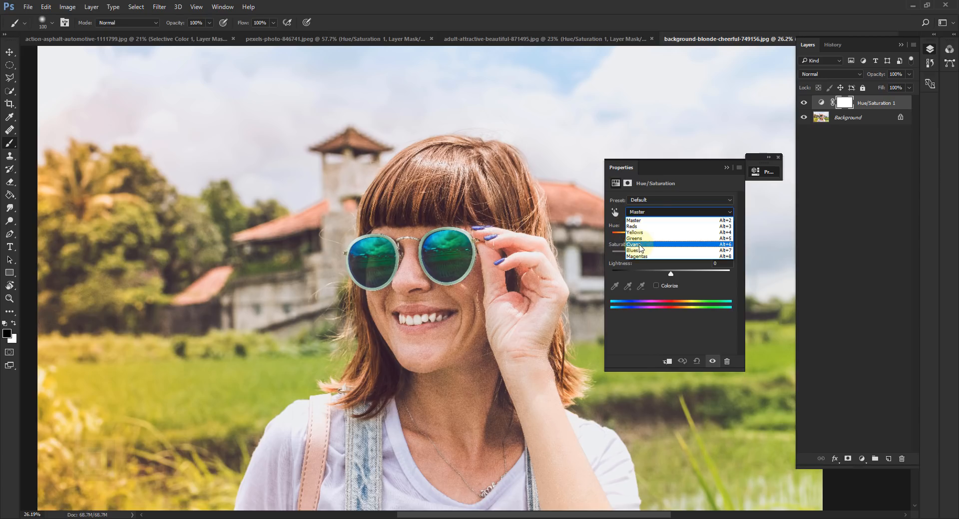
# Select Cyans and extend its range slider toward the blue tones
pyautogui.click(635, 245)
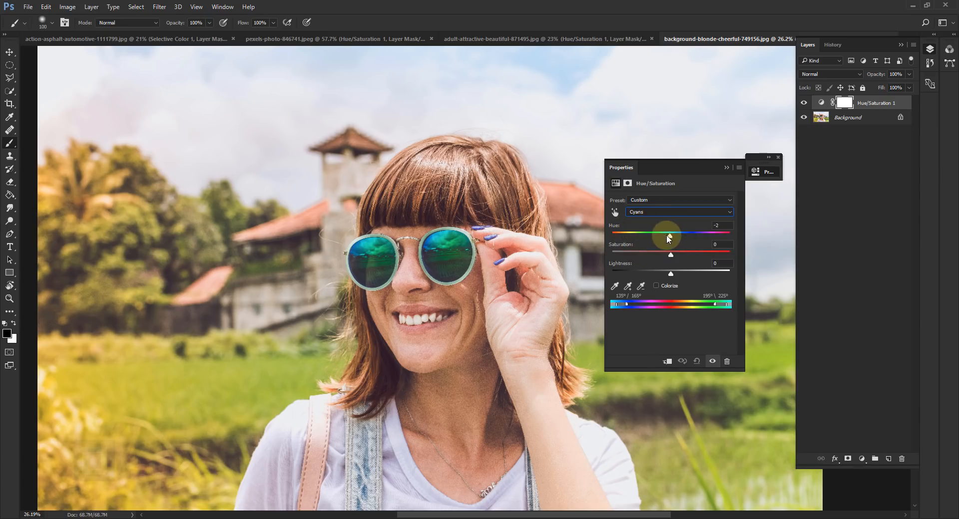
pyautogui.moveTo(669, 238); pyautogui.dragTo(633, 238)
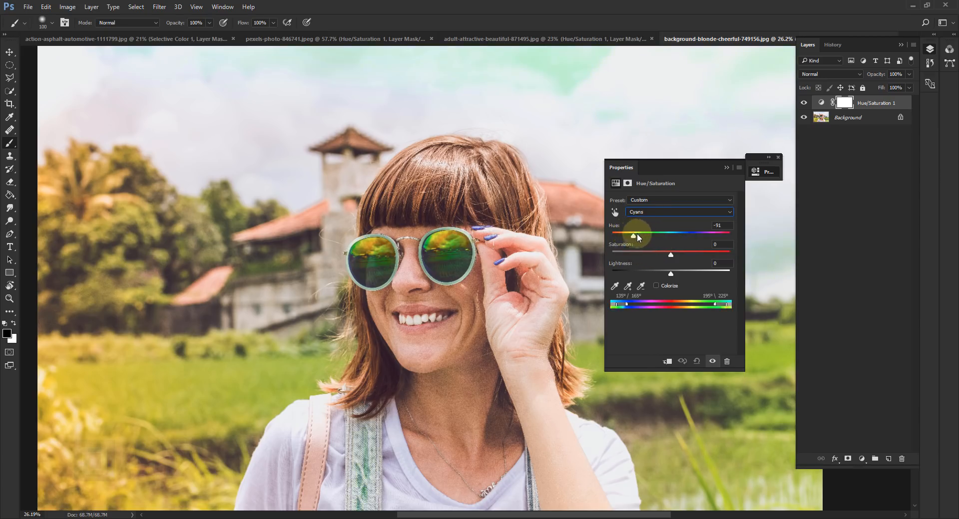
pyautogui.moveTo(634, 236); pyautogui.dragTo(626, 236)
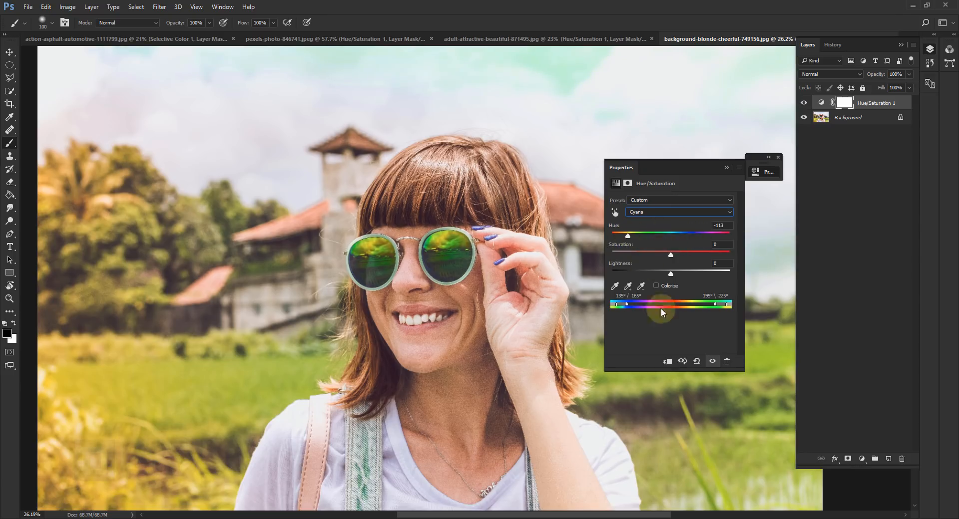
pyautogui.moveTo(662, 305); pyautogui.dragTo(619, 305)
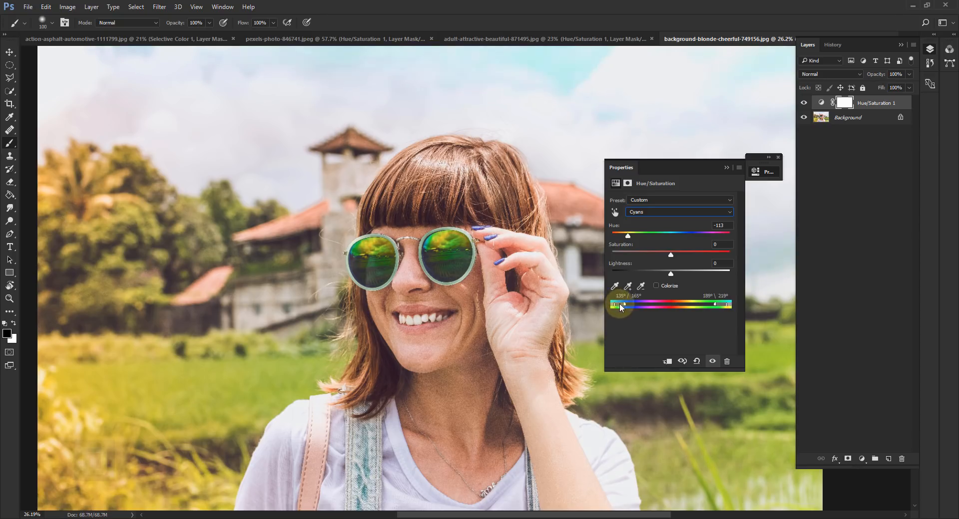
pyautogui.moveTo(620, 303); pyautogui.dragTo(639, 308)
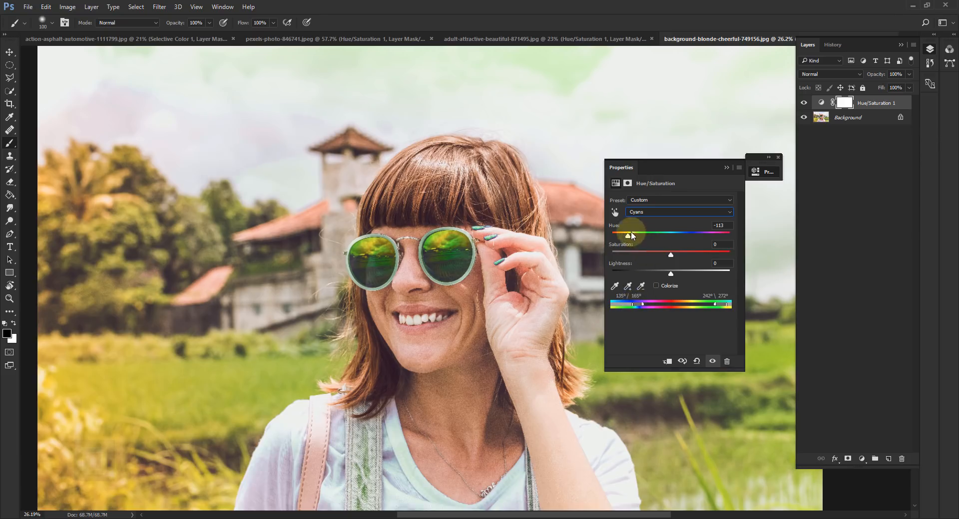
# Set Cyans Hue to +70 and Saturation to +29 so the lenses turn a rich purple-blue
pyautogui.moveTo(629, 234); pyautogui.dragTo(686, 235)
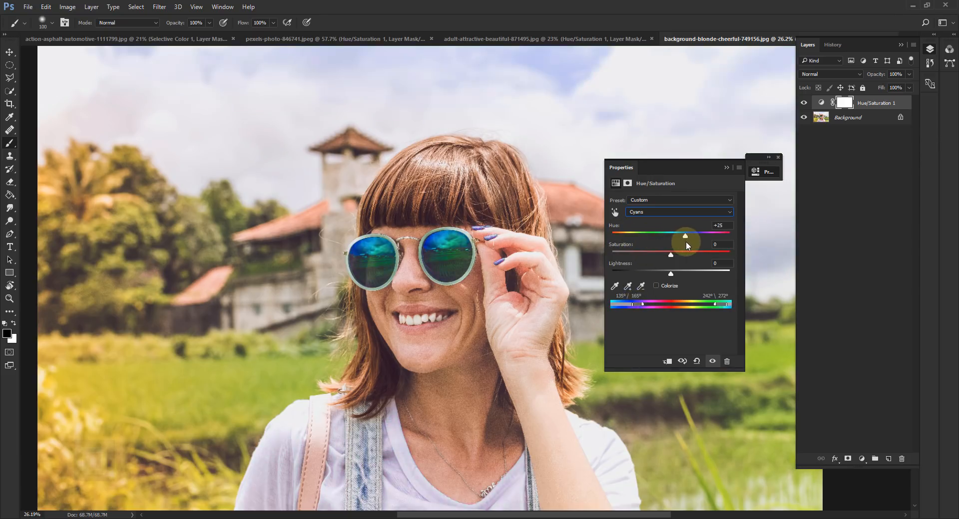
pyautogui.moveTo(685, 236); pyautogui.dragTo(703, 236)
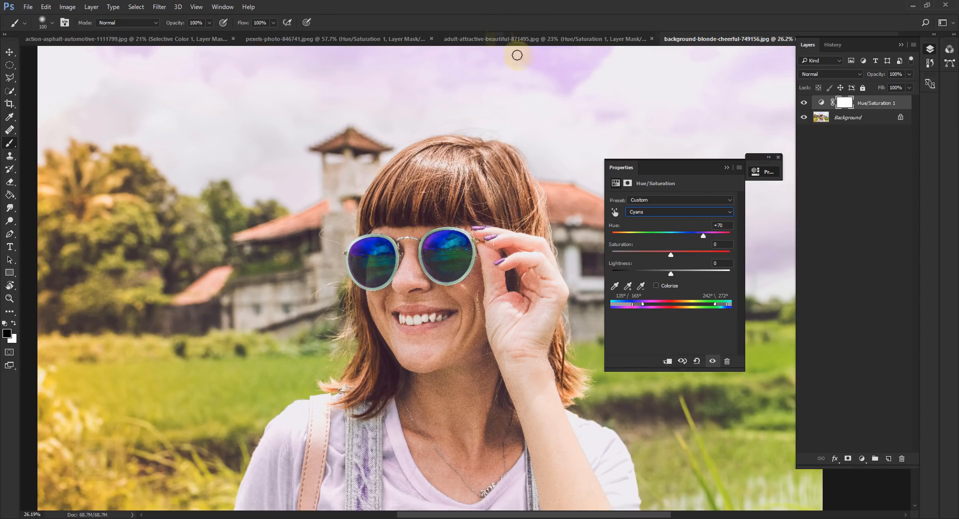
pyautogui.moveTo(594, 258)
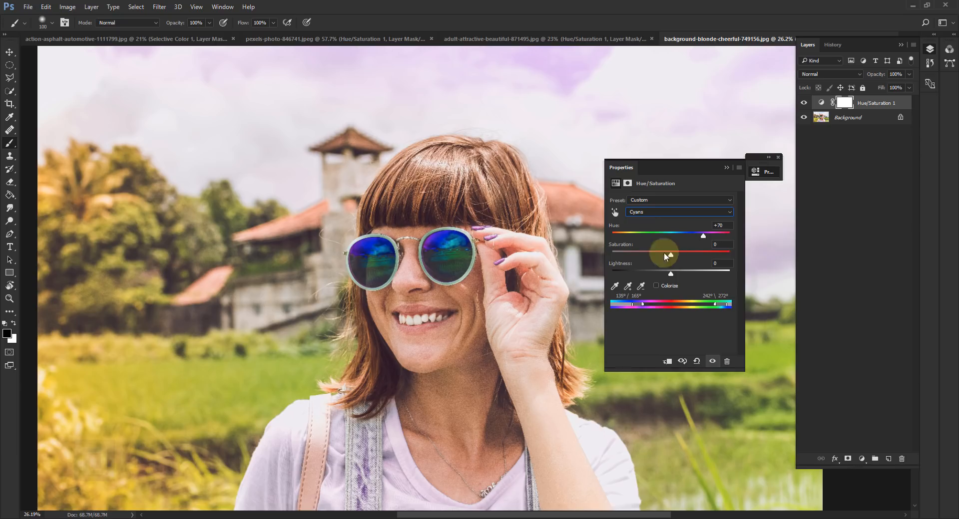
pyautogui.moveTo(664, 255); pyautogui.dragTo(687, 255)
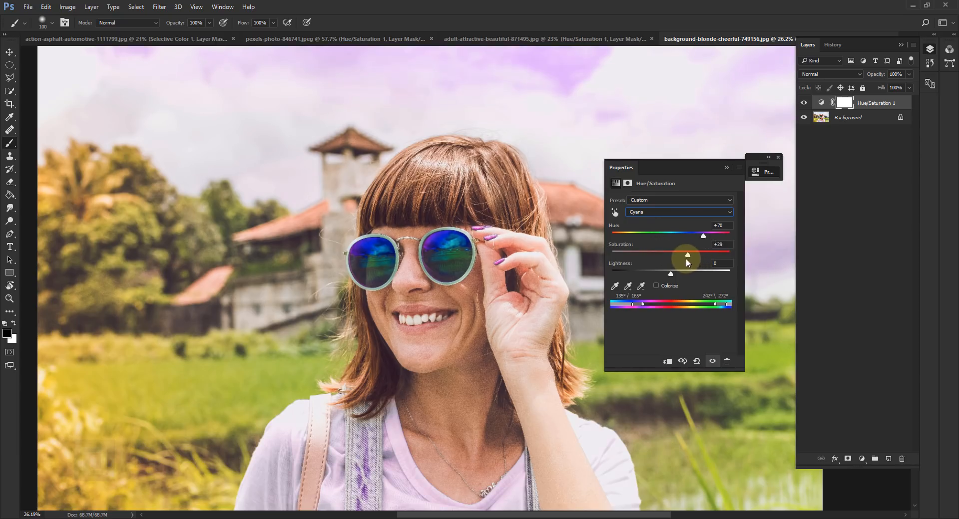
pyautogui.click(677, 212)
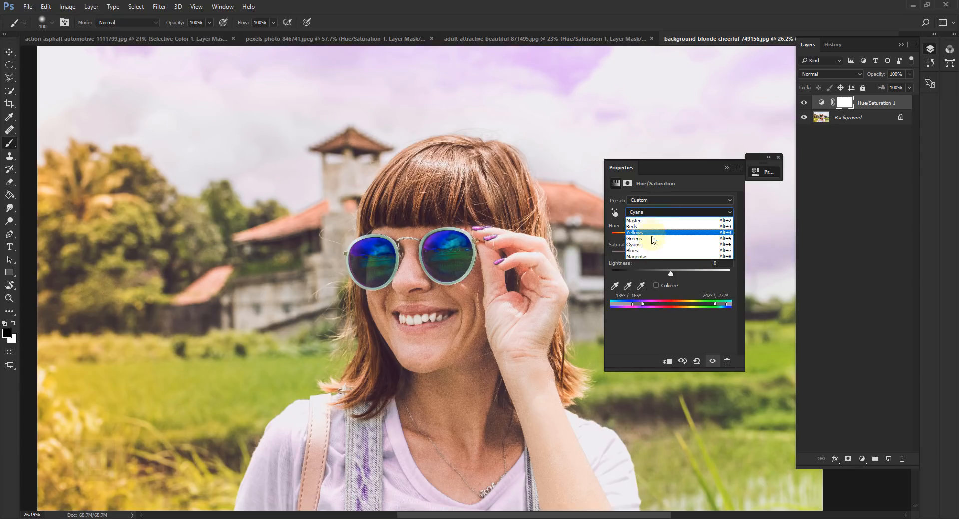
# Choose Greens, rotate Hue to +180 and narrow the range sliders so the reflections turn purple
pyautogui.click(635, 238)
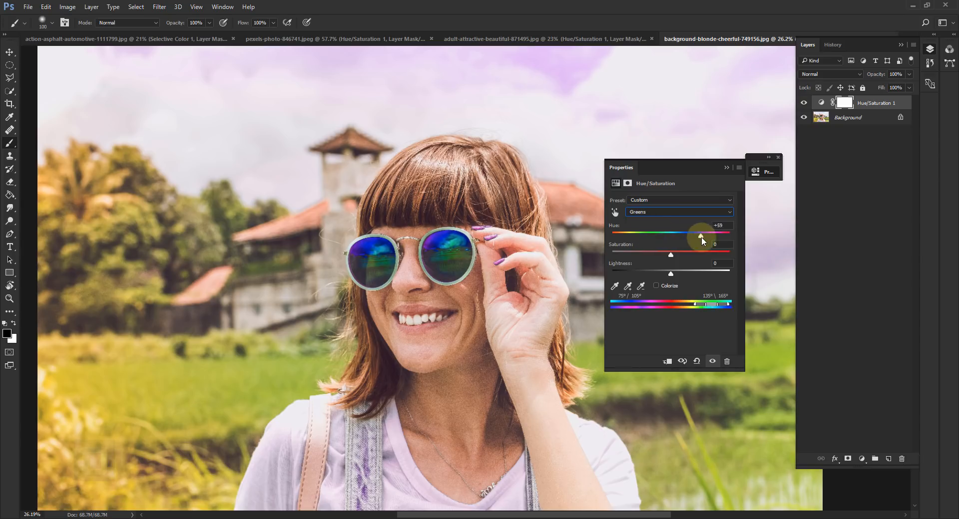
pyautogui.moveTo(700, 237); pyautogui.dragTo(719, 237)
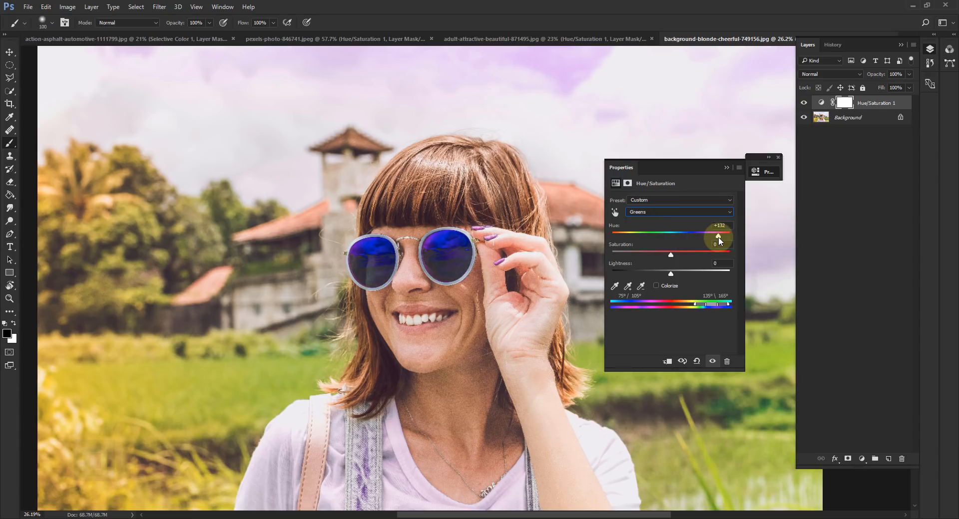
pyautogui.moveTo(718, 237); pyautogui.dragTo(725, 237)
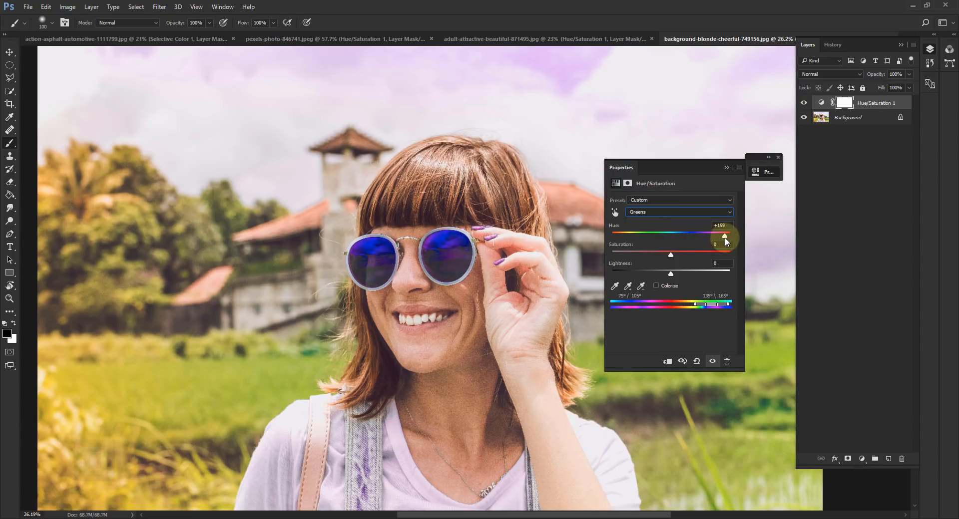
pyautogui.moveTo(724, 236); pyautogui.dragTo(724, 236)
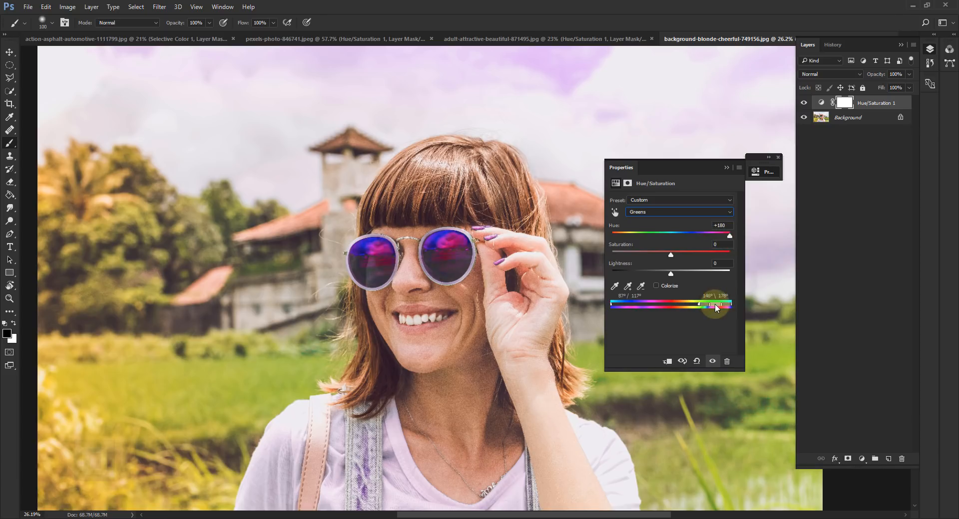
pyautogui.moveTo(718, 305); pyautogui.dragTo(710, 305)
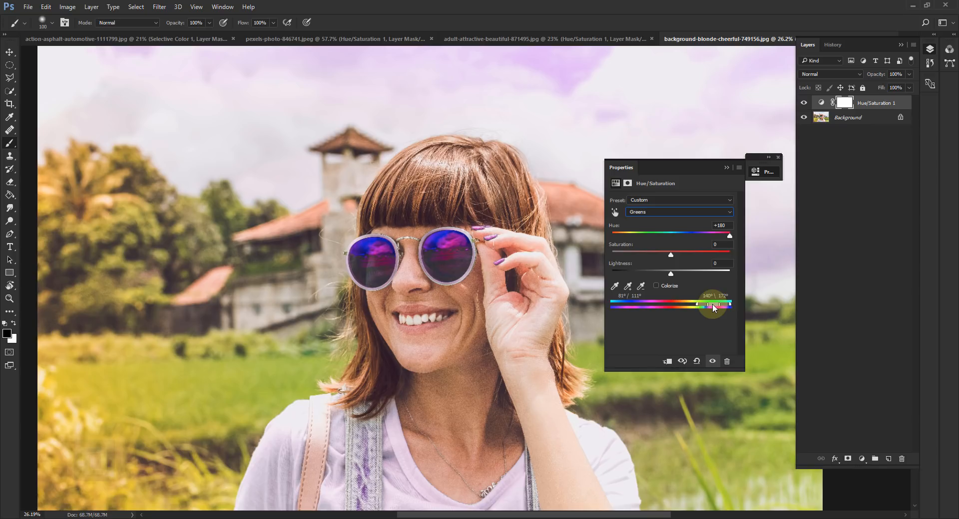
pyautogui.moveTo(712, 304); pyautogui.dragTo(703, 304)
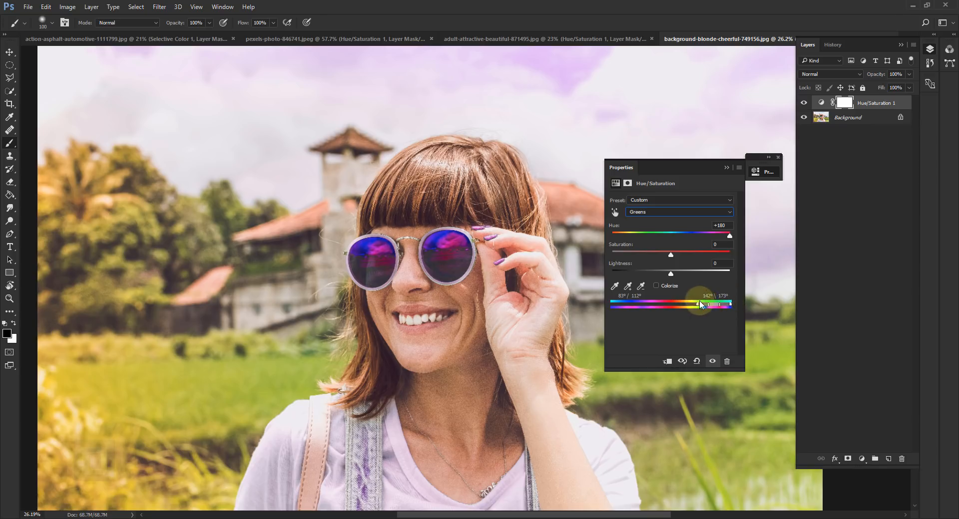
pyautogui.moveTo(700, 305); pyautogui.dragTo(704, 307)
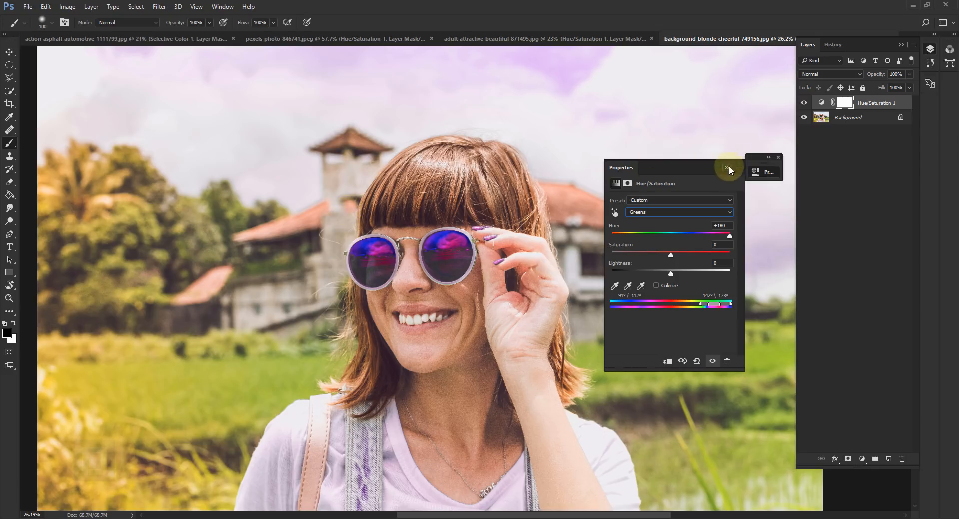
# Collapse the Properties panel and bring up the brush preset picker
pyautogui.click(727, 167)
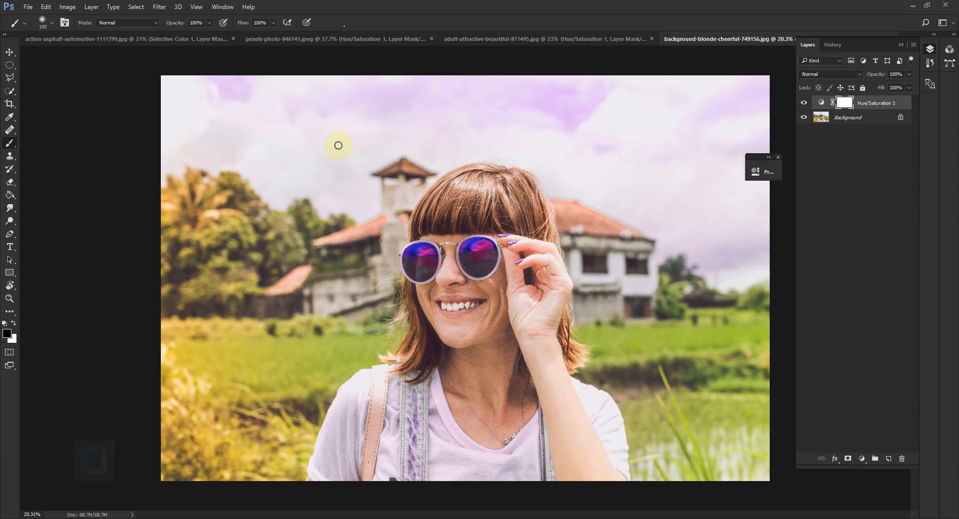
pyautogui.click(53, 23)
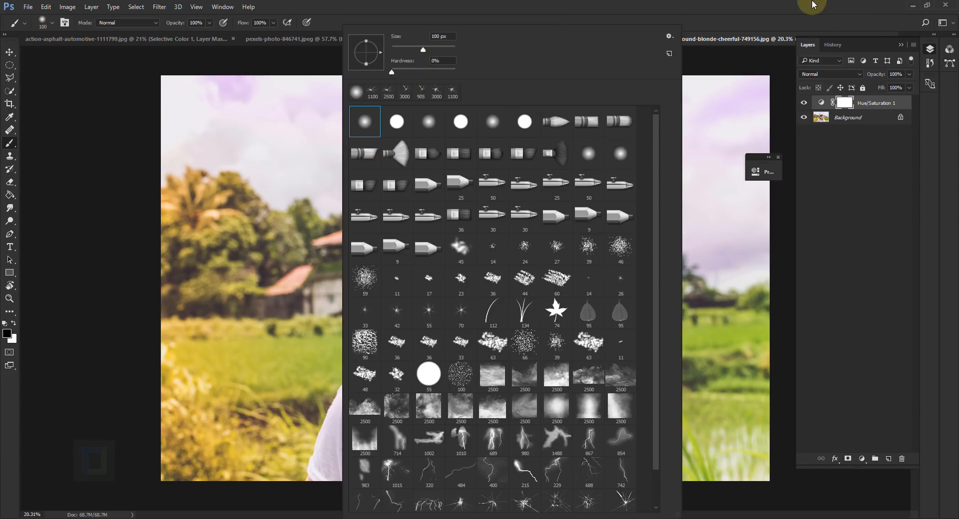